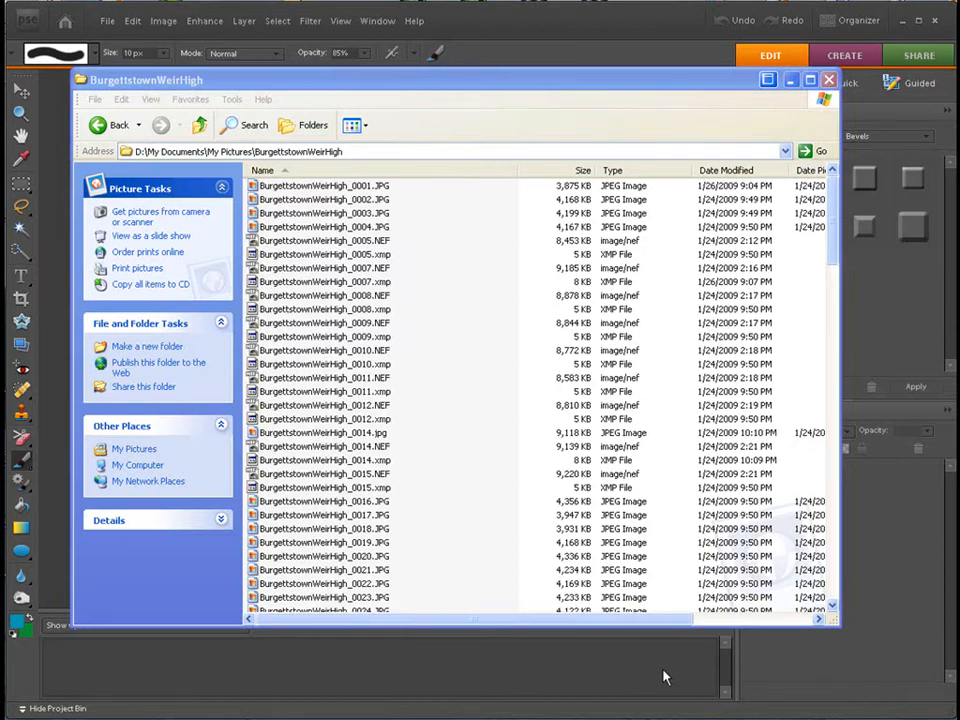
mouse_move(505, 352)
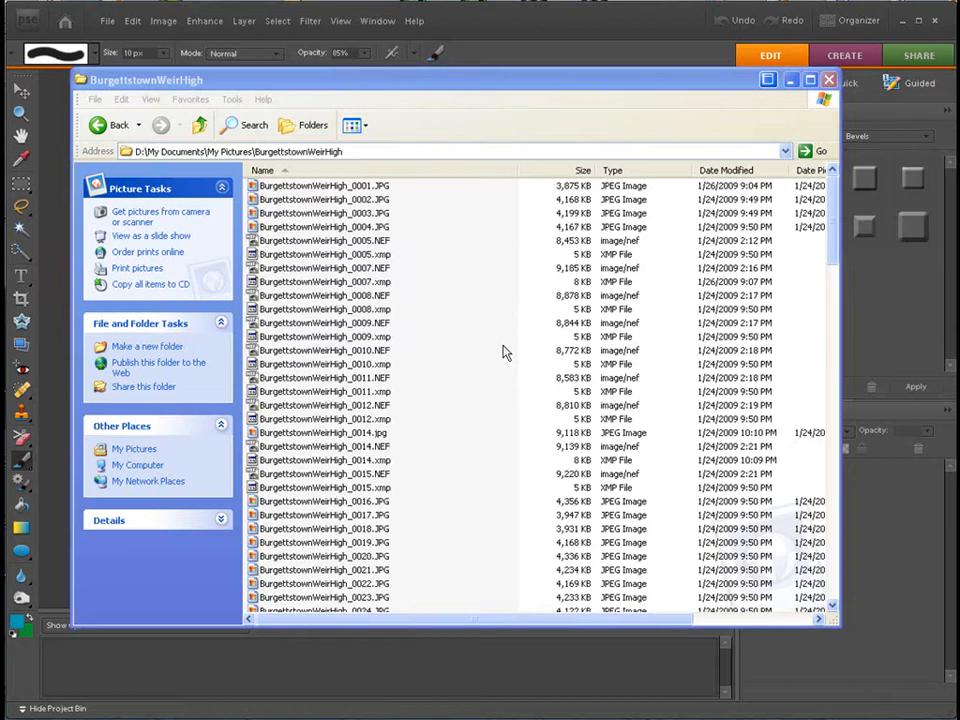
mouse_move(485, 362)
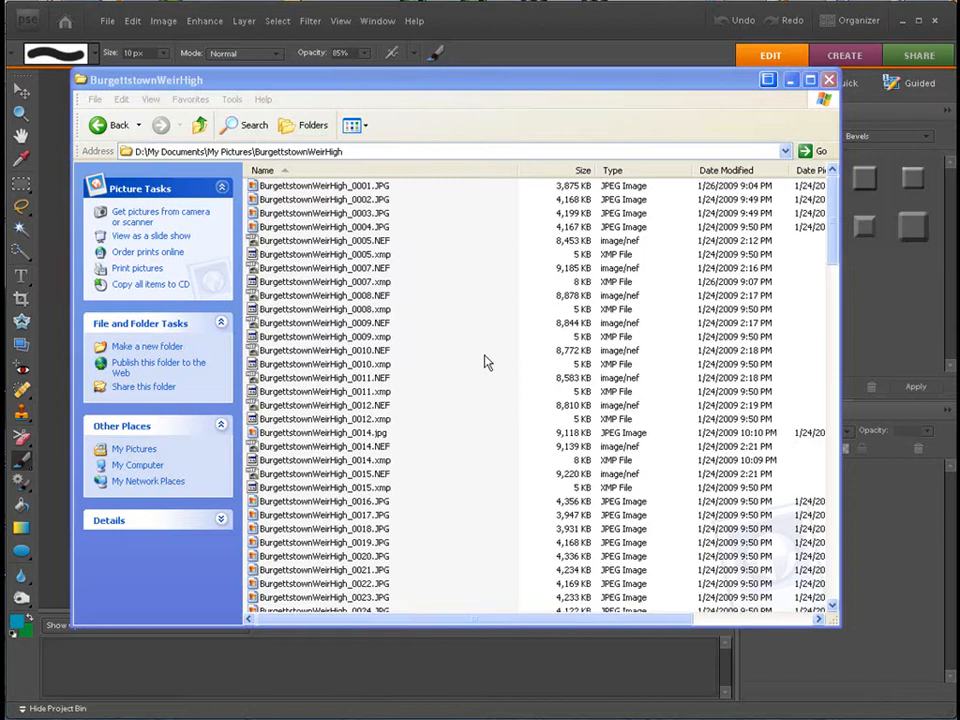
mouse_move(483, 335)
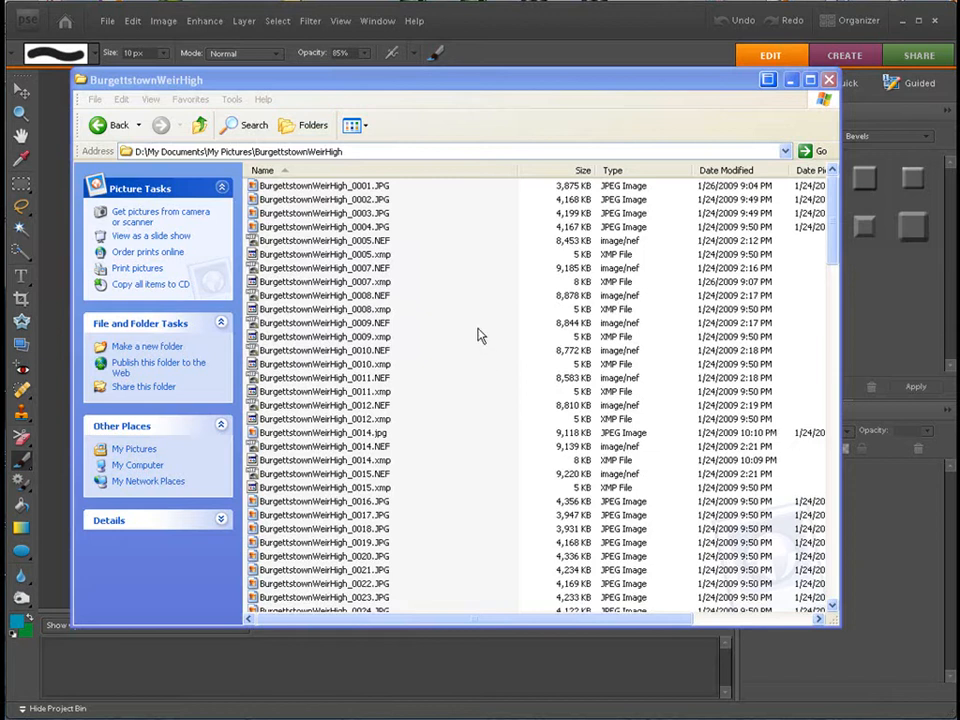
mouse_move(463, 318)
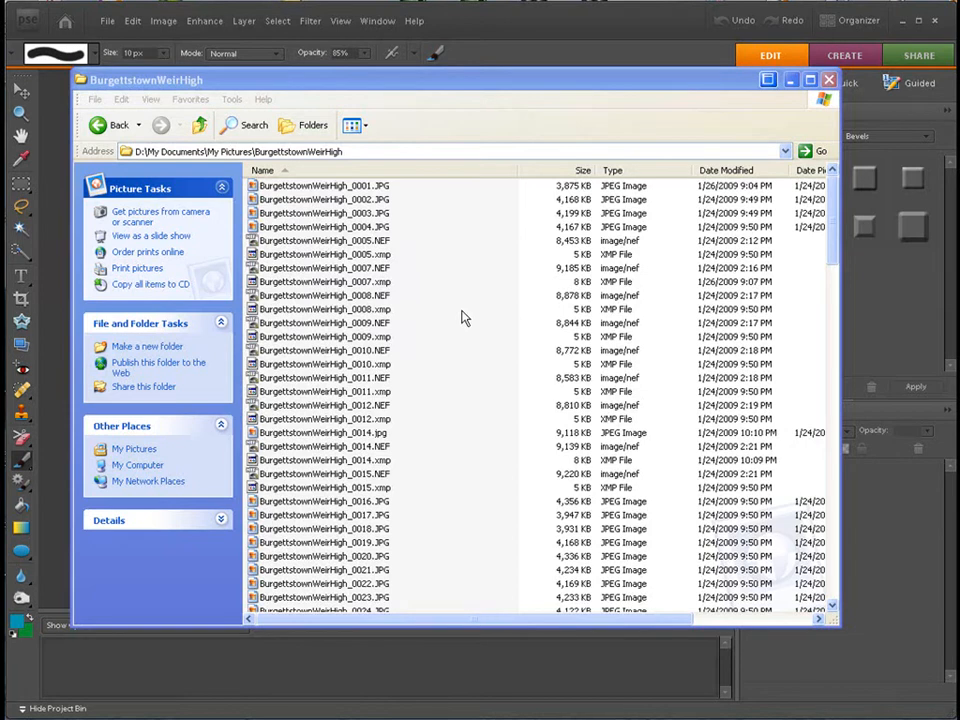
mouse_move(456, 315)
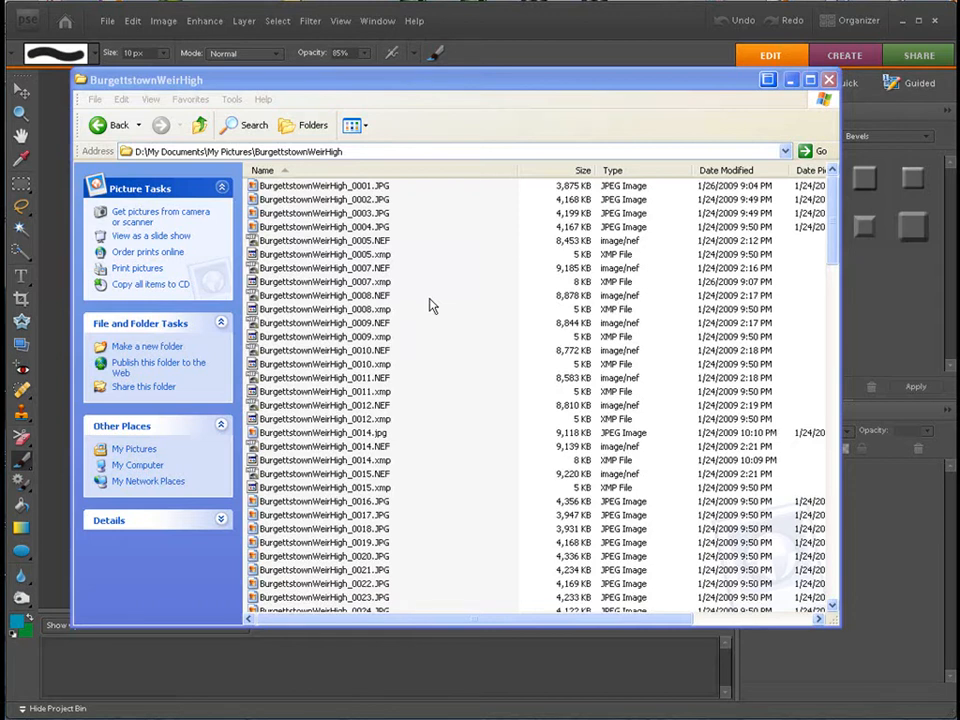
mouse_move(425, 280)
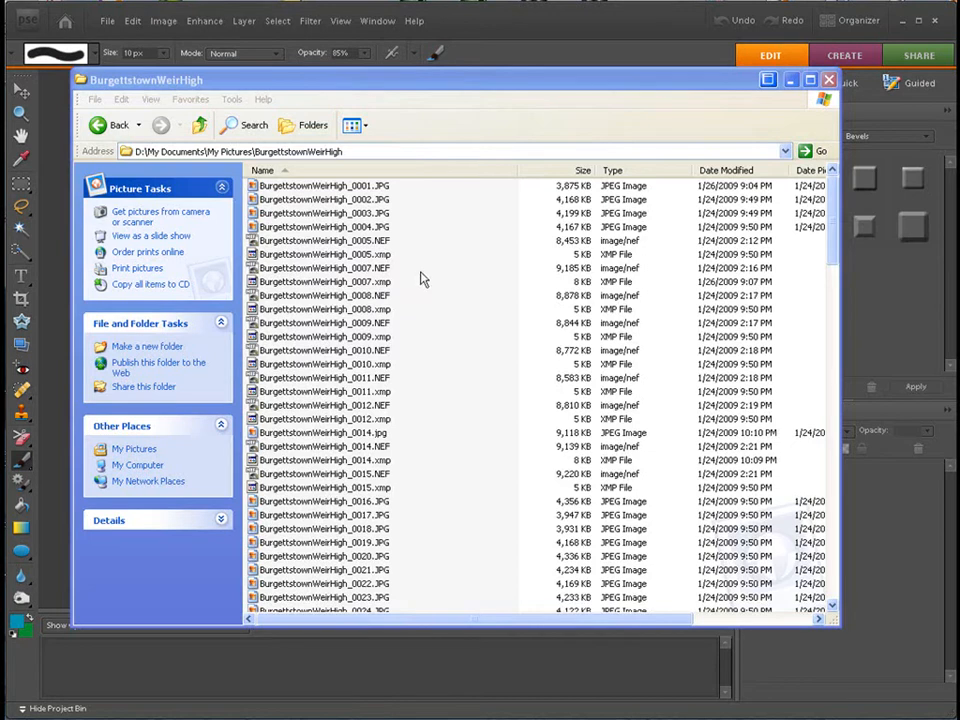
mouse_move(413, 272)
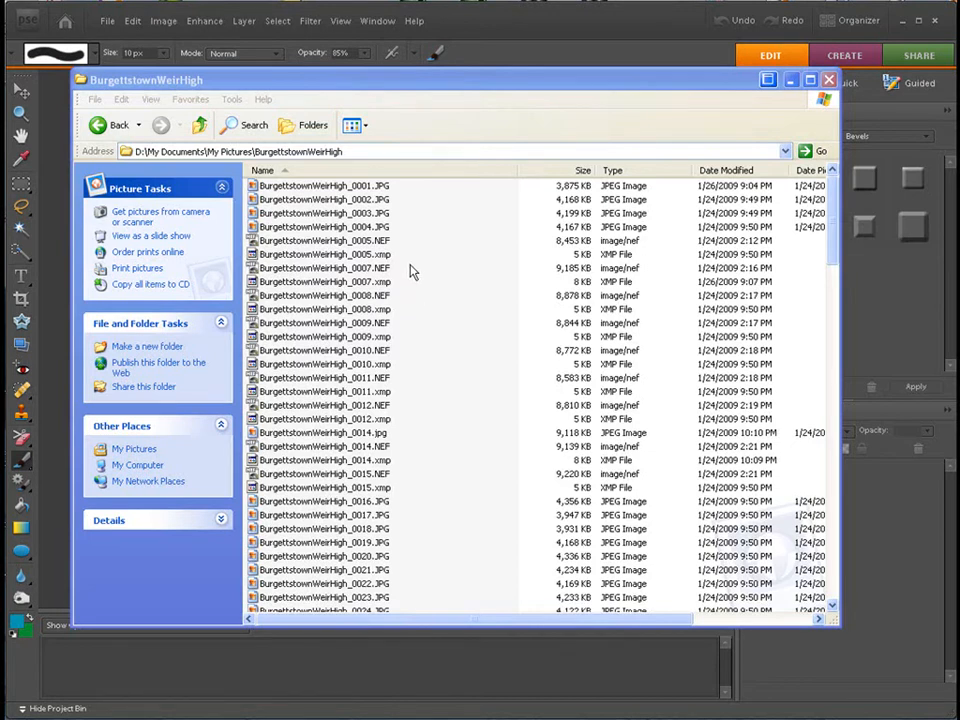
Select the 0007 NEF/XMP pair, then BurgettstownWeirHigh_0001.JPG, in Explorer.
click(320, 268)
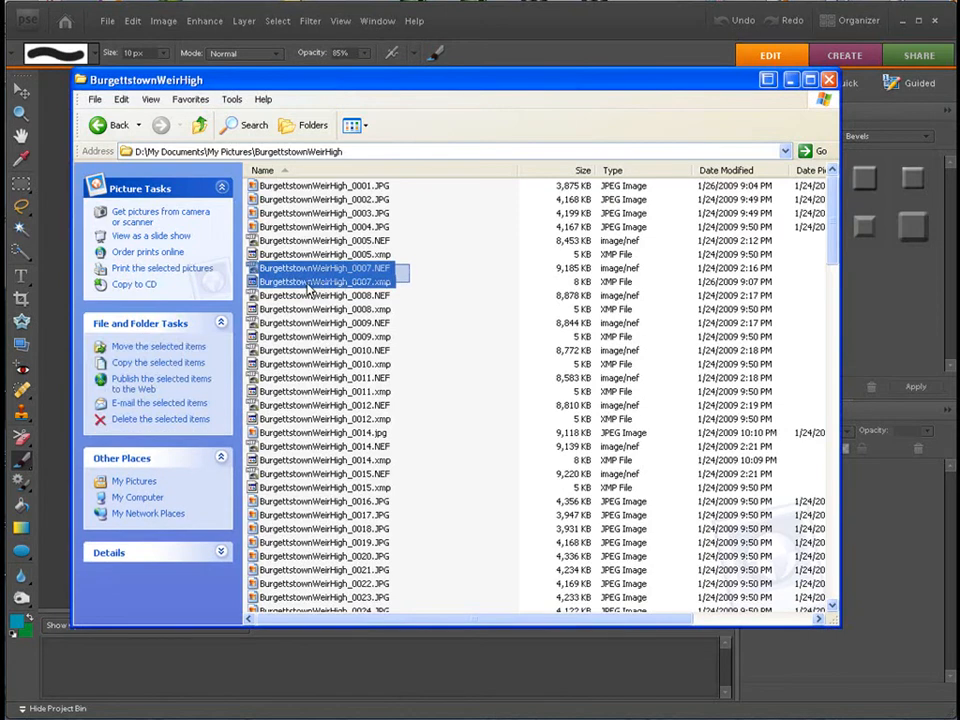
mouse_move(355, 283)
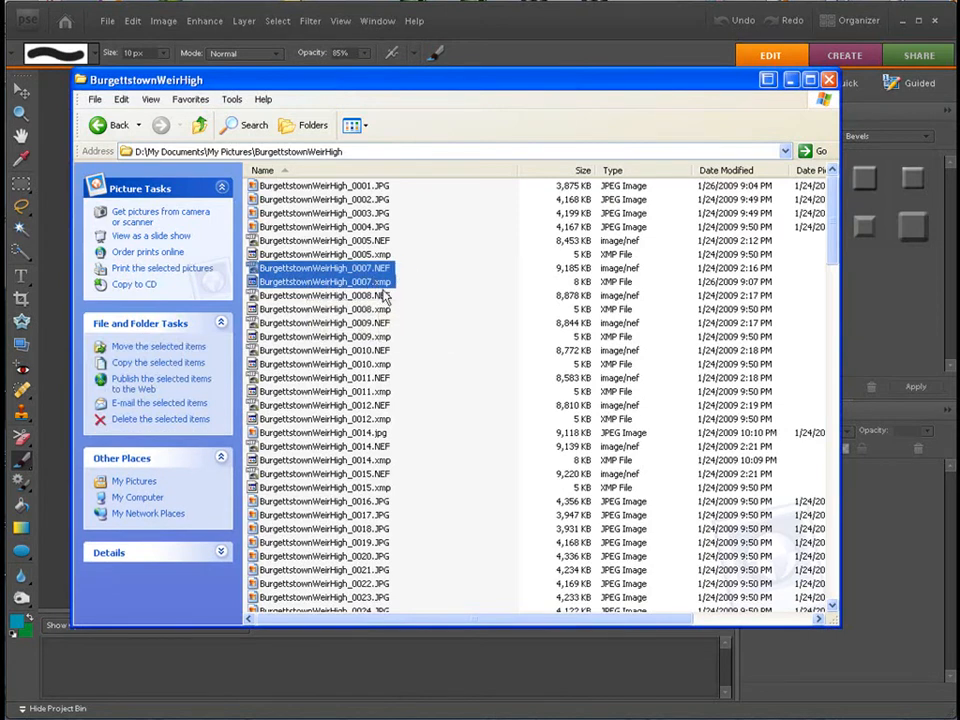
mouse_move(420, 280)
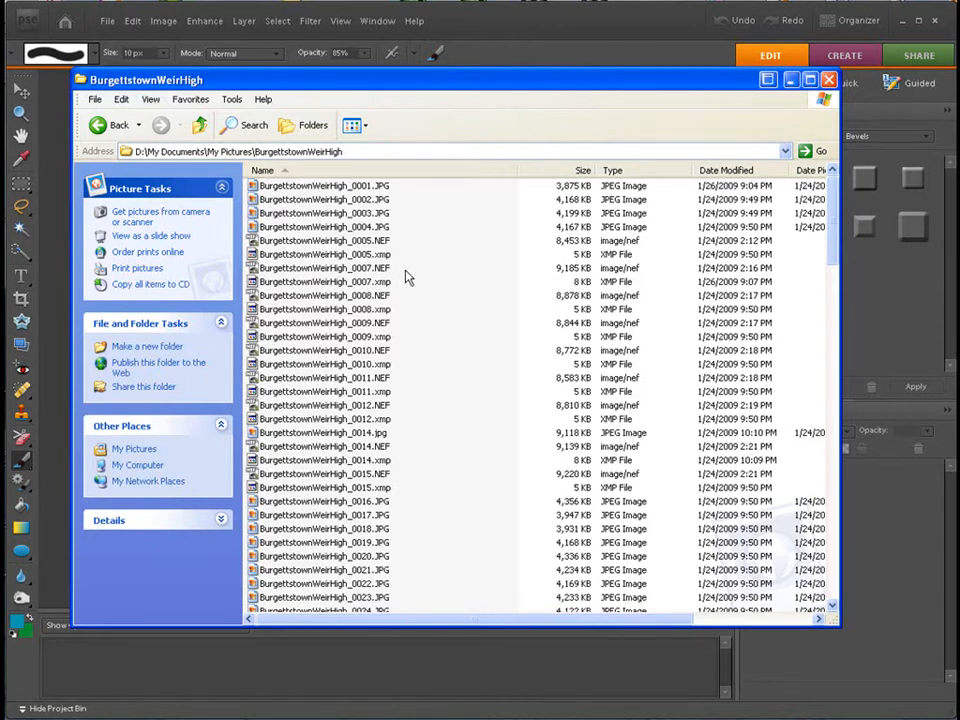
mouse_move(405, 280)
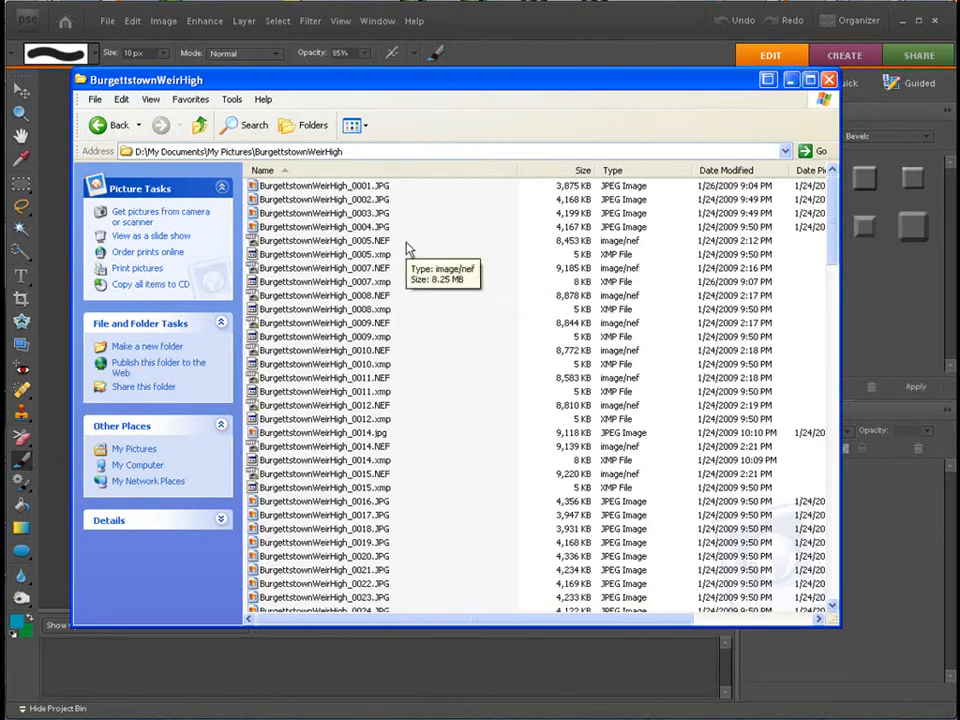
click(320, 185)
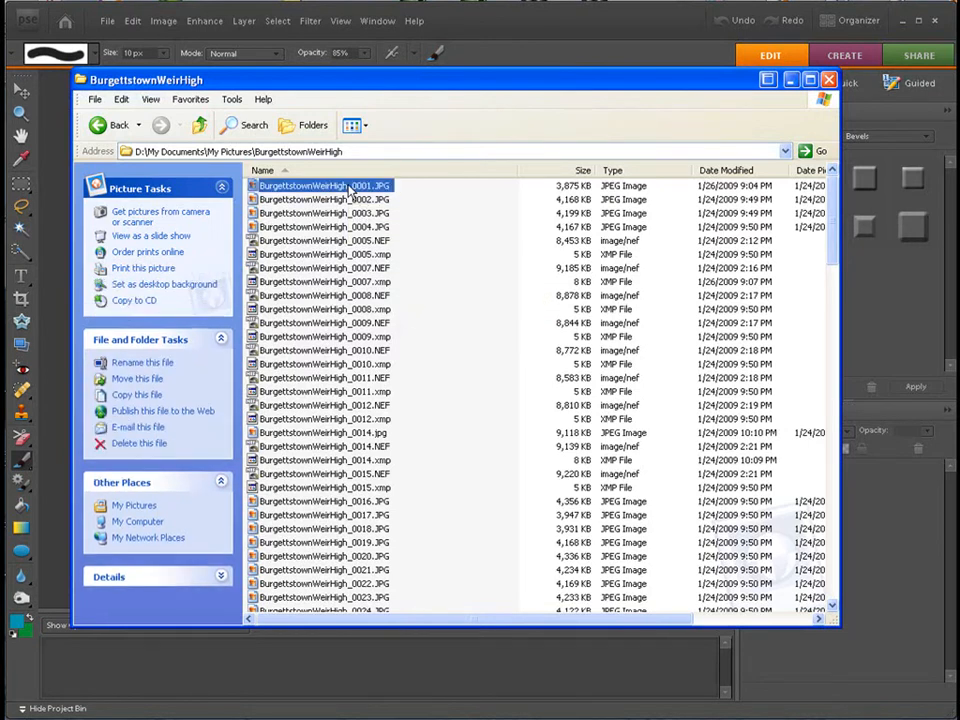
right_click(323, 186)
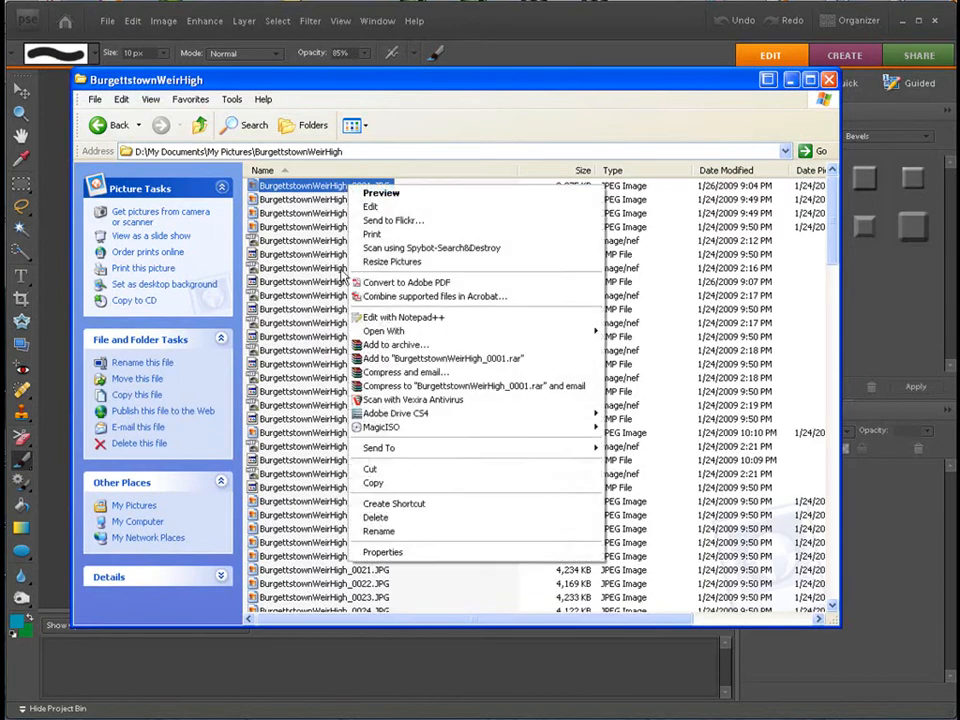
click(383, 552)
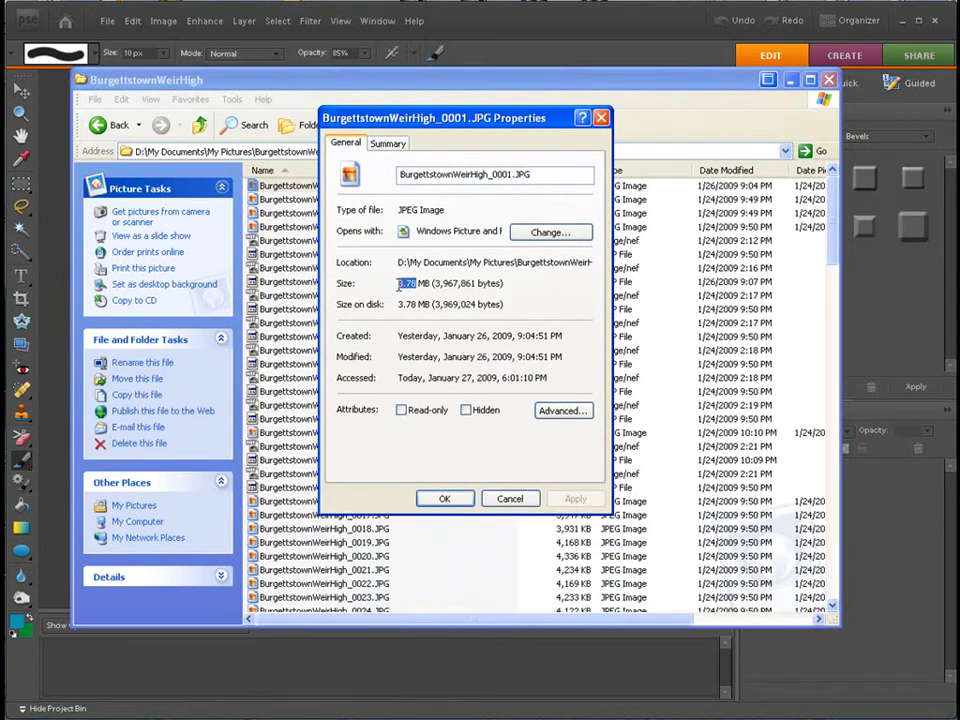
mouse_move(385, 360)
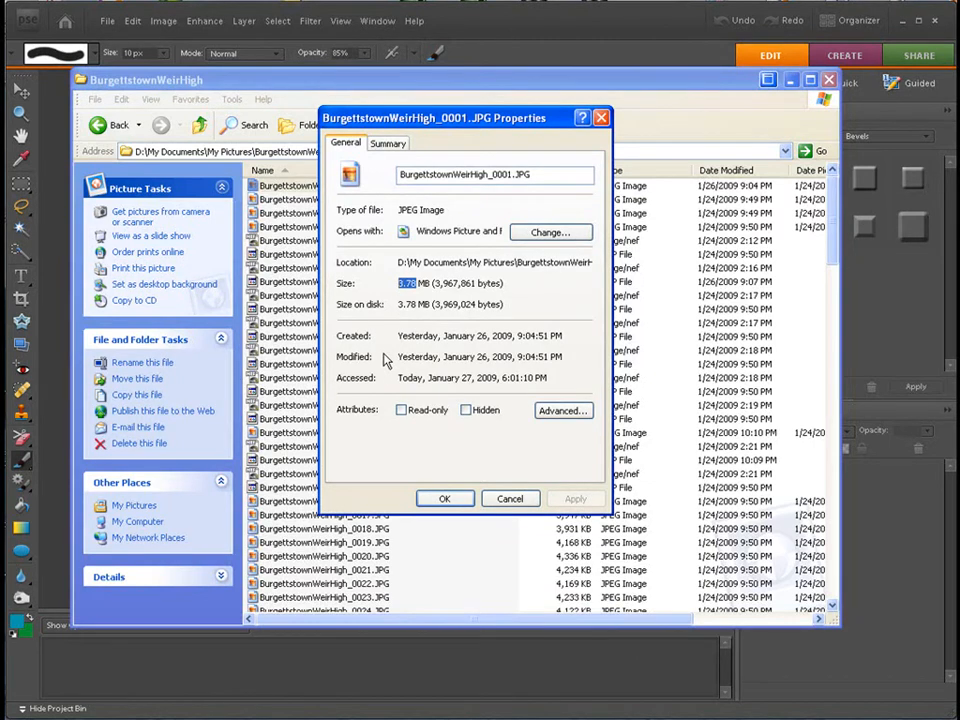
mouse_move(480, 487)
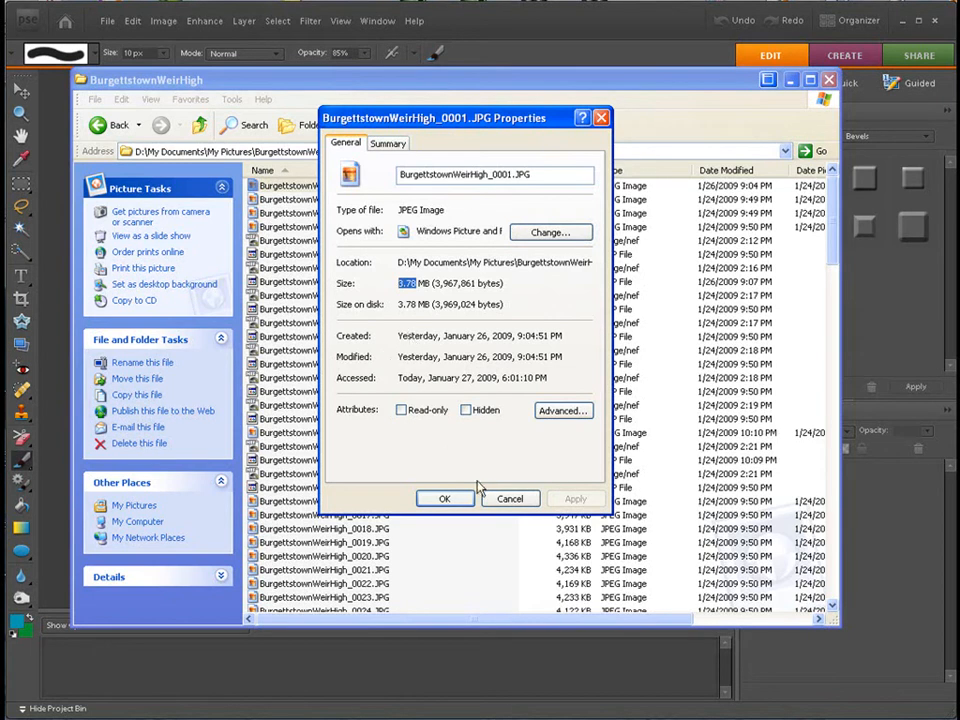
click(445, 498)
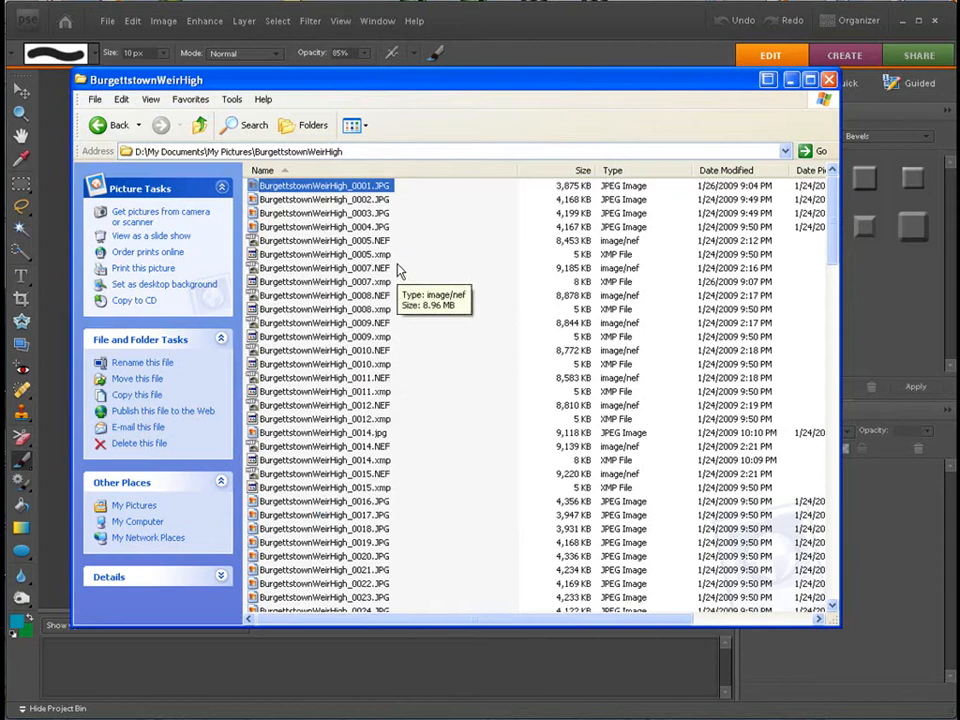
click(323, 268)
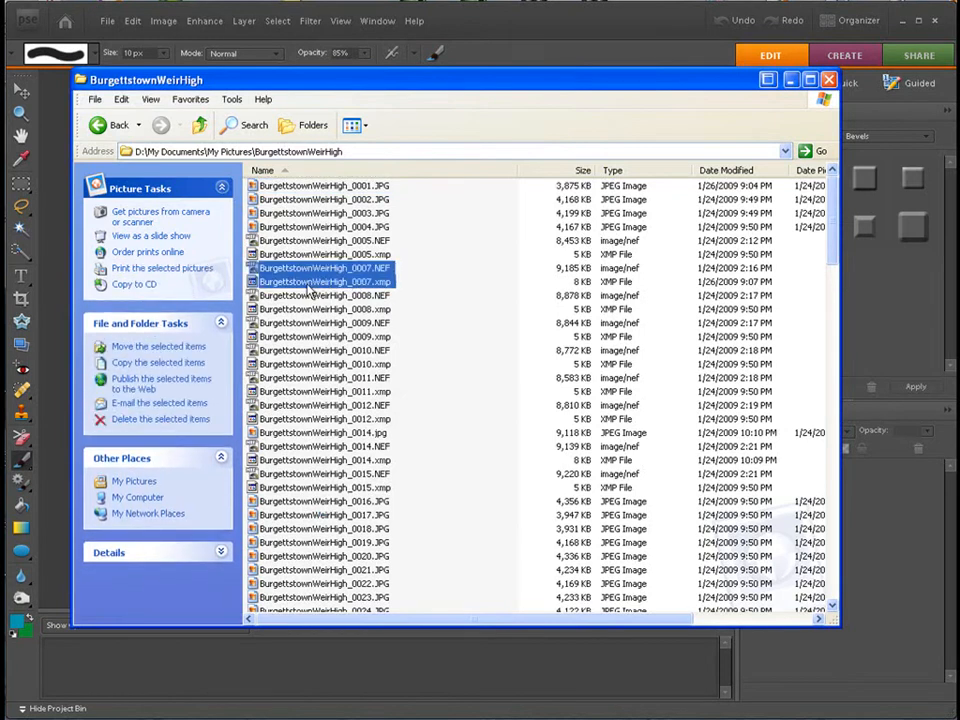
right_click(320, 281)
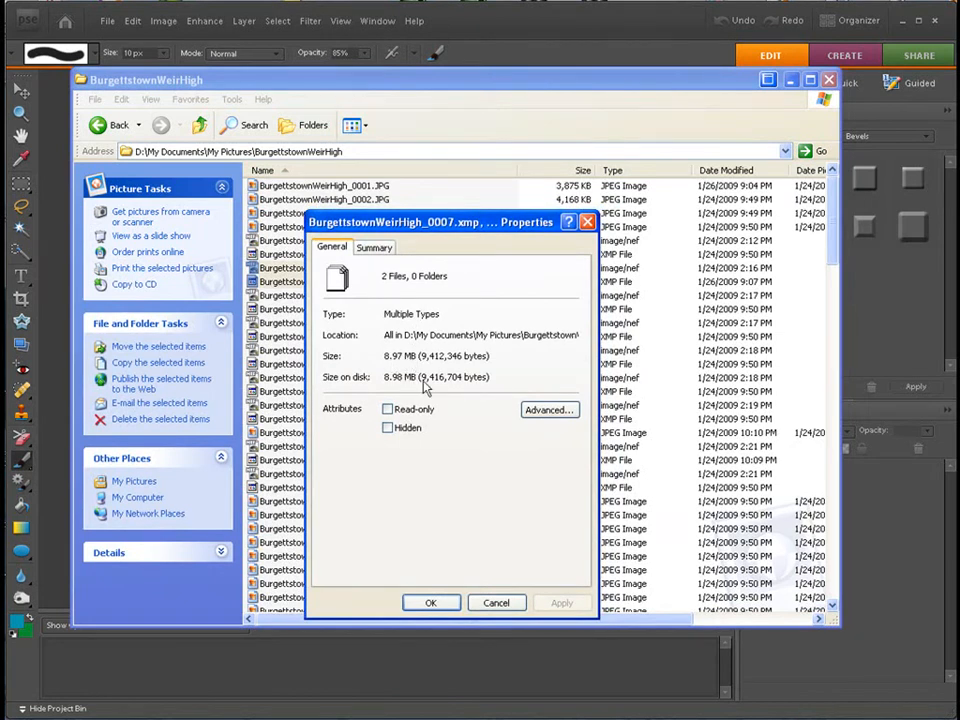
click(497, 602)
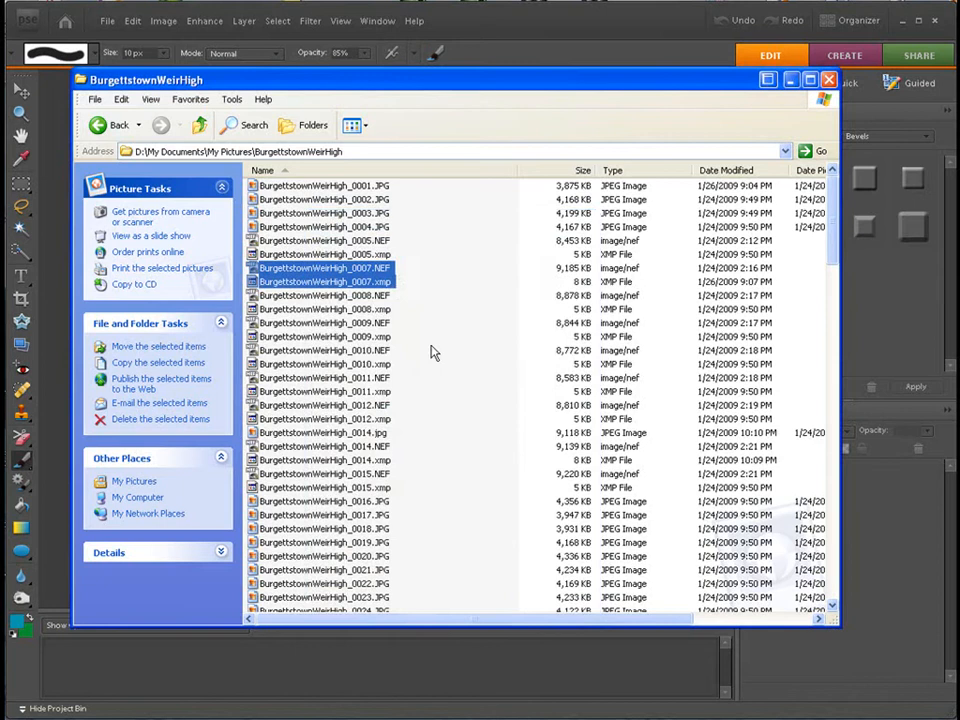
mouse_move(435, 300)
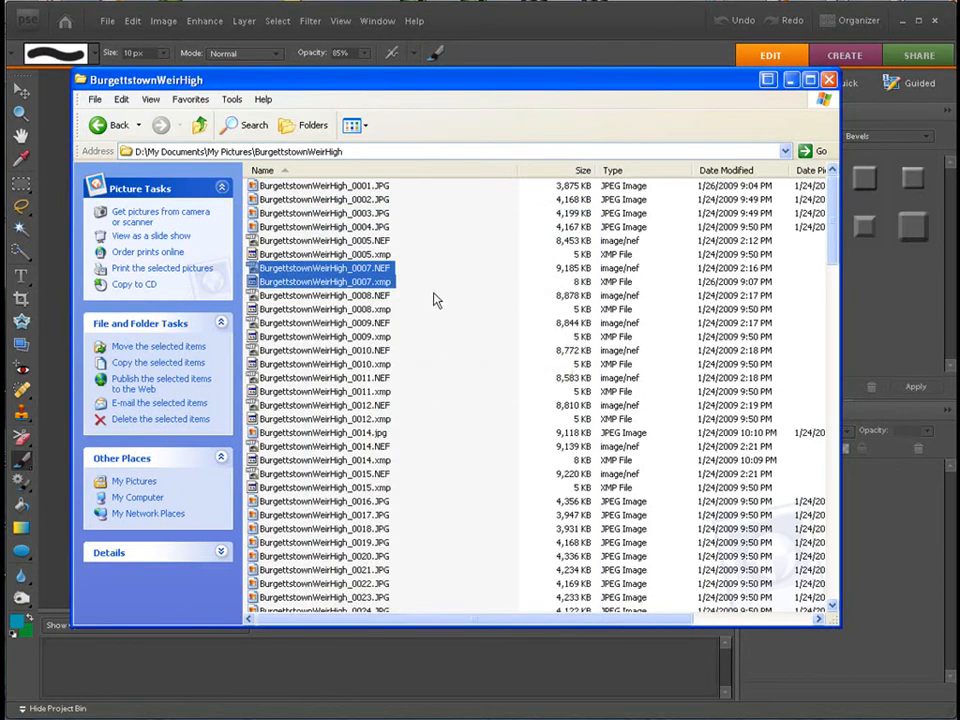
mouse_move(434, 300)
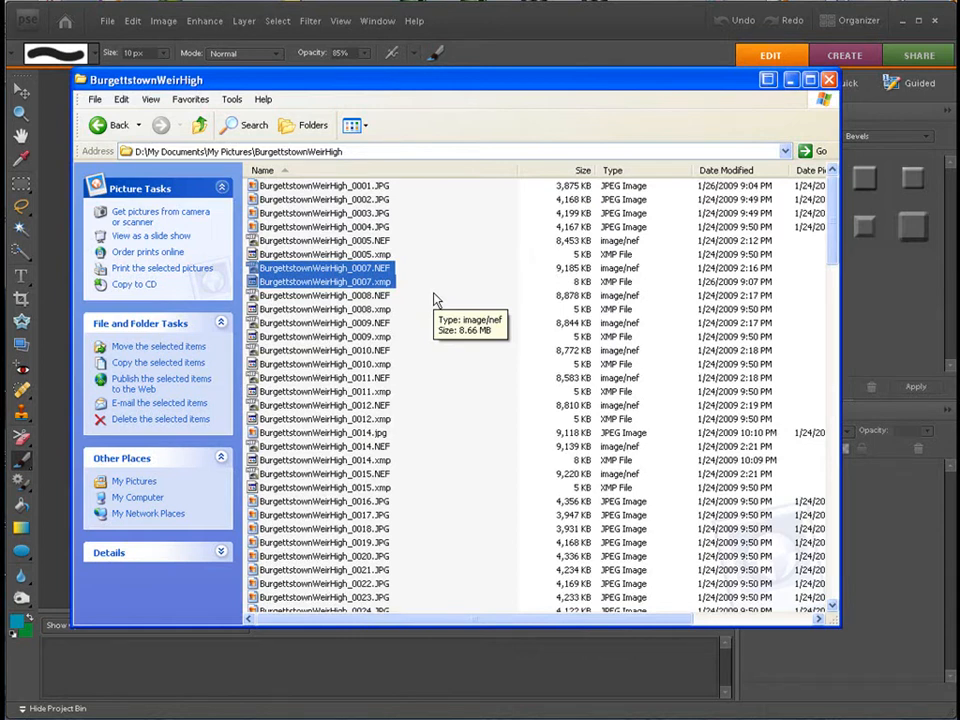
Inspect the 0008, 0014 and 0011 NEF files, then close the folder window.
click(320, 268)
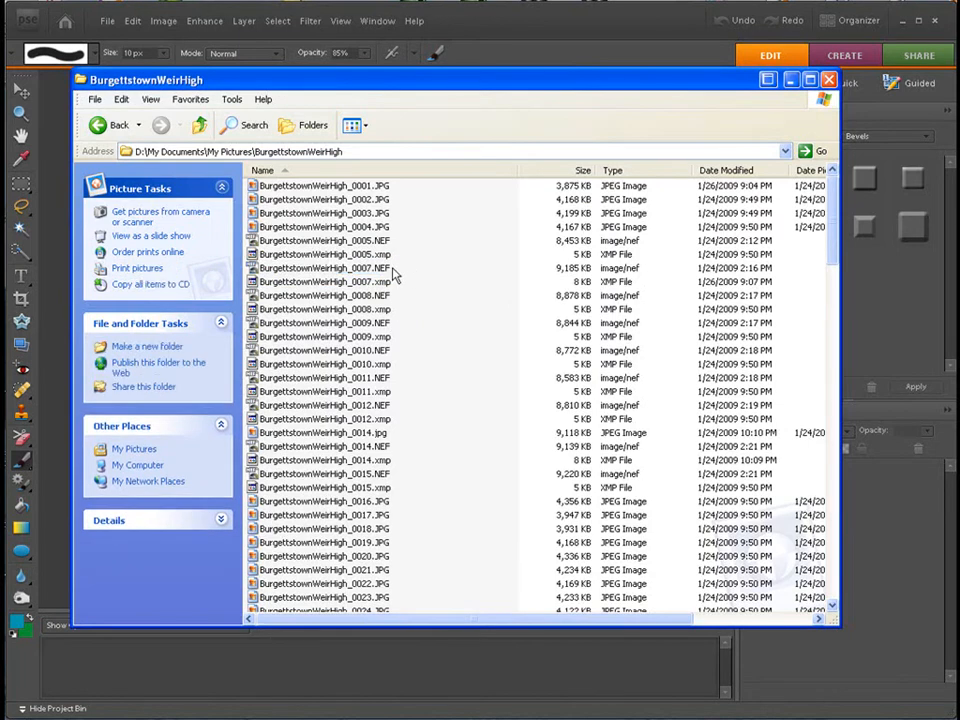
mouse_move(418, 278)
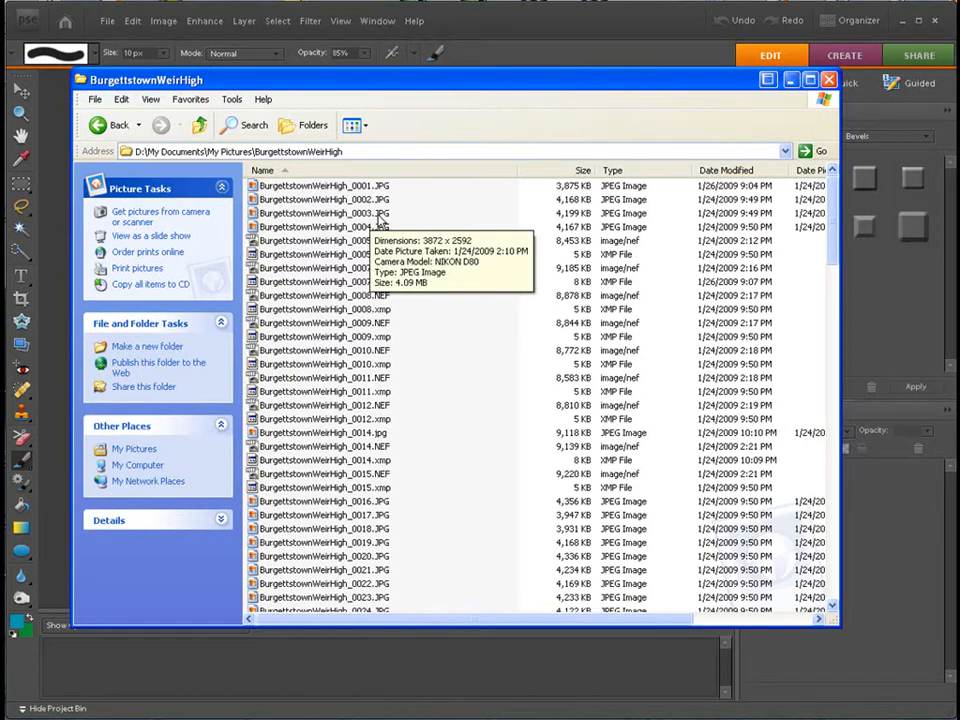
mouse_move(450, 232)
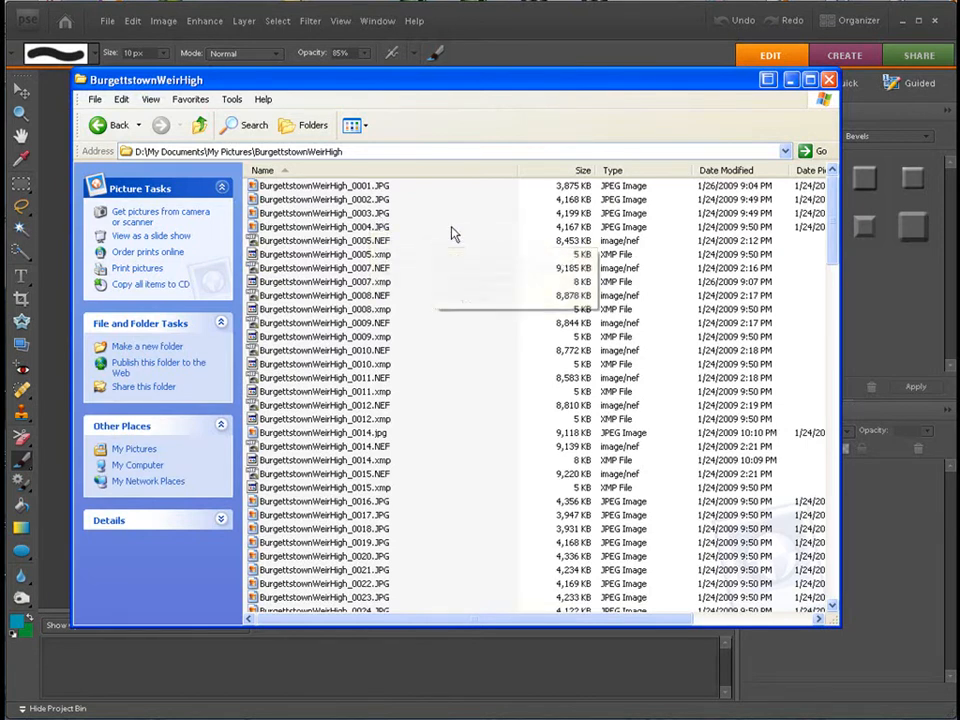
mouse_move(445, 270)
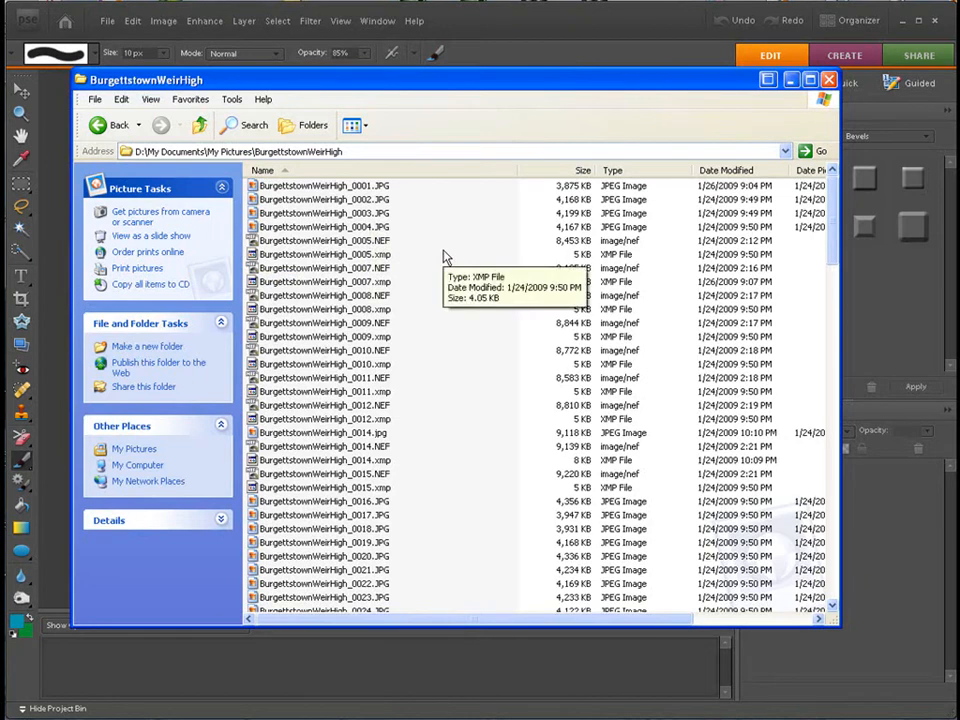
click(323, 240)
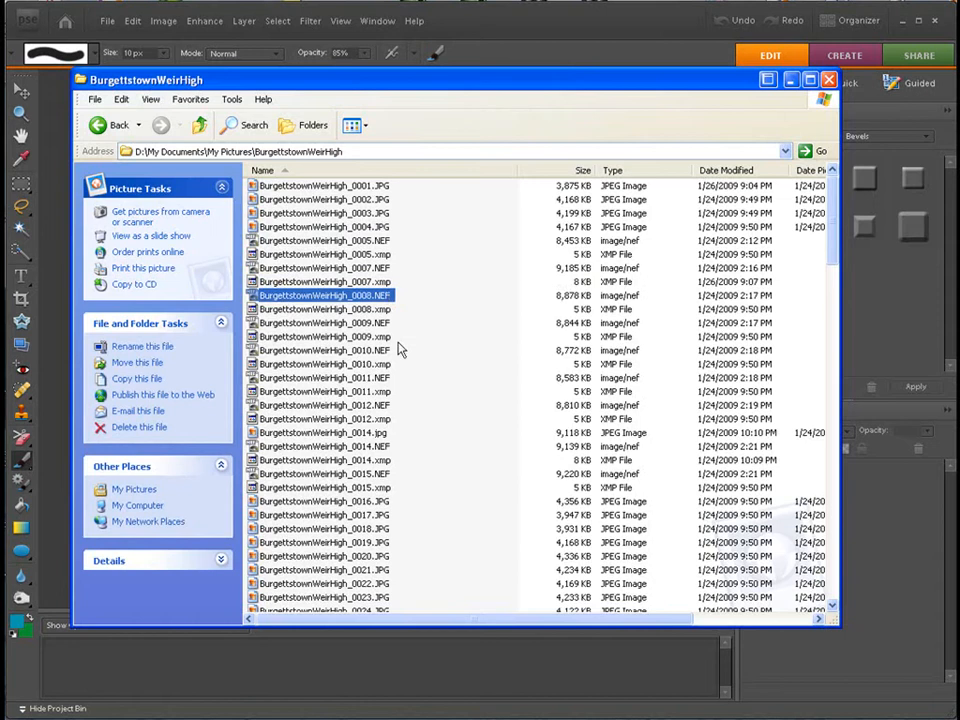
click(320, 446)
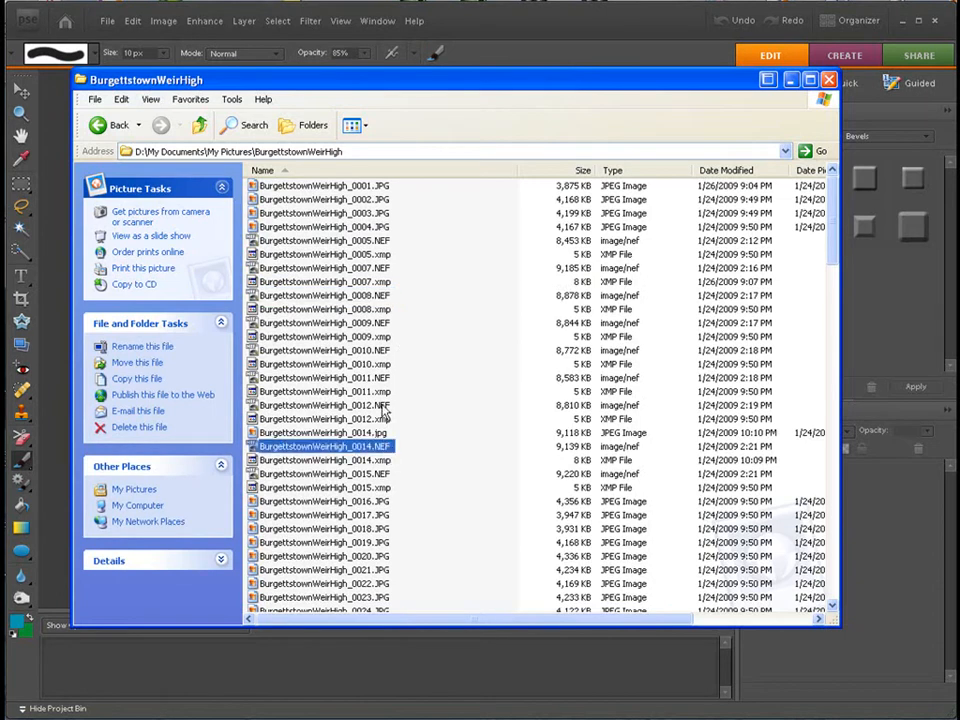
click(320, 377)
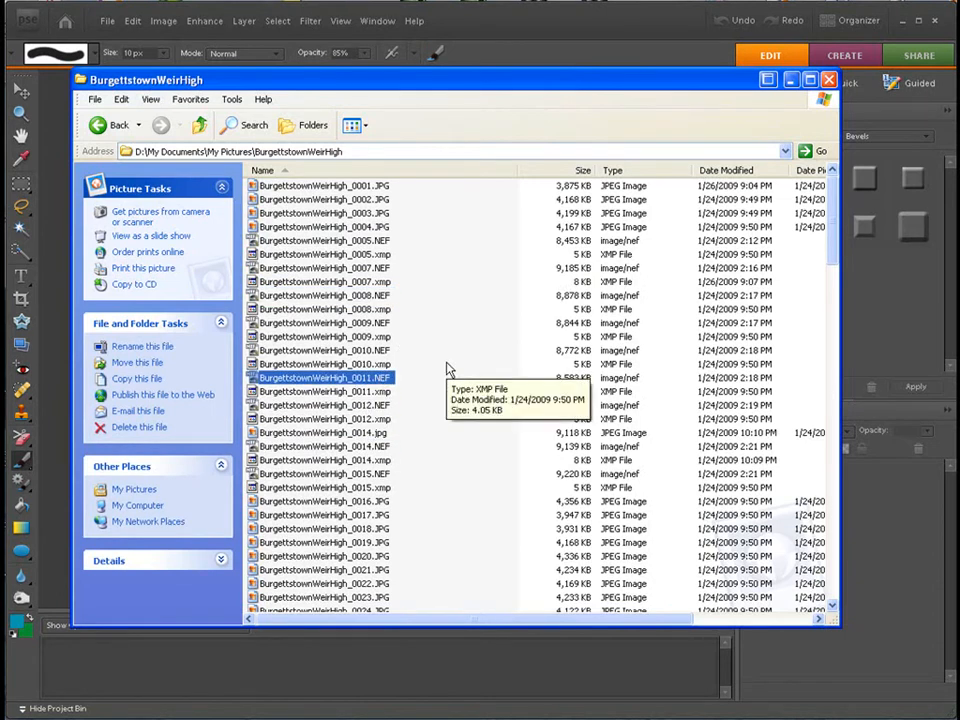
mouse_move(453, 323)
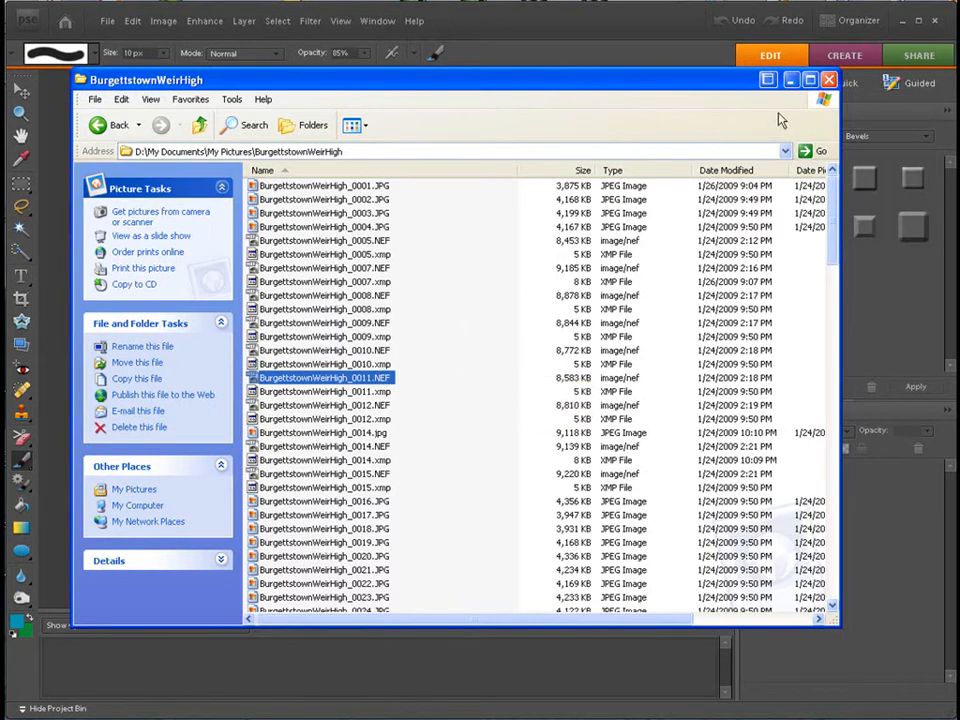
click(828, 80)
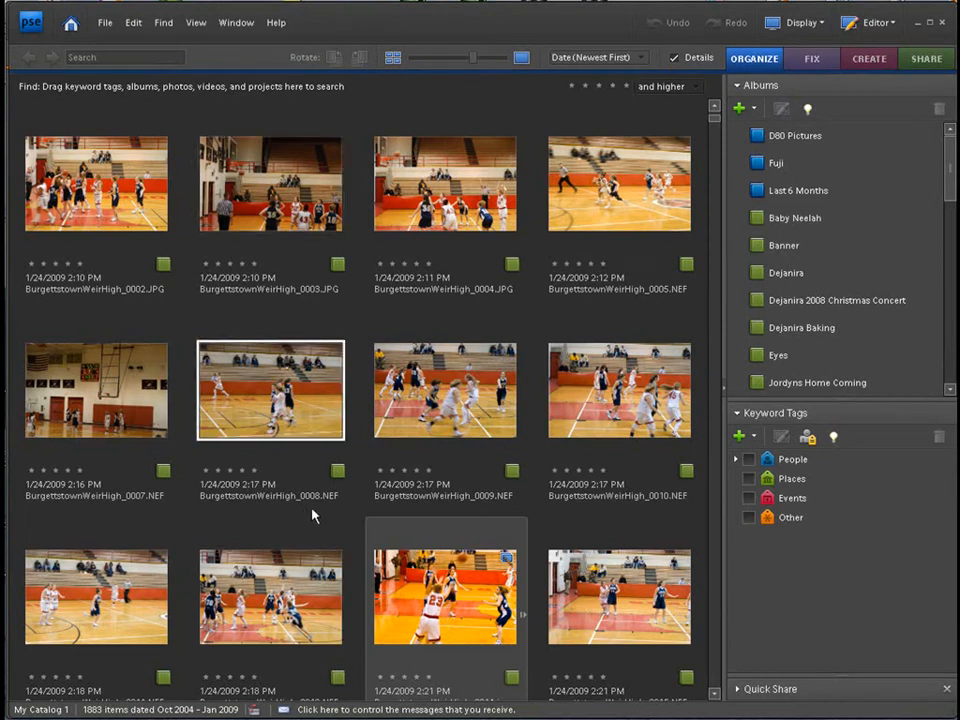
mouse_move(330, 508)
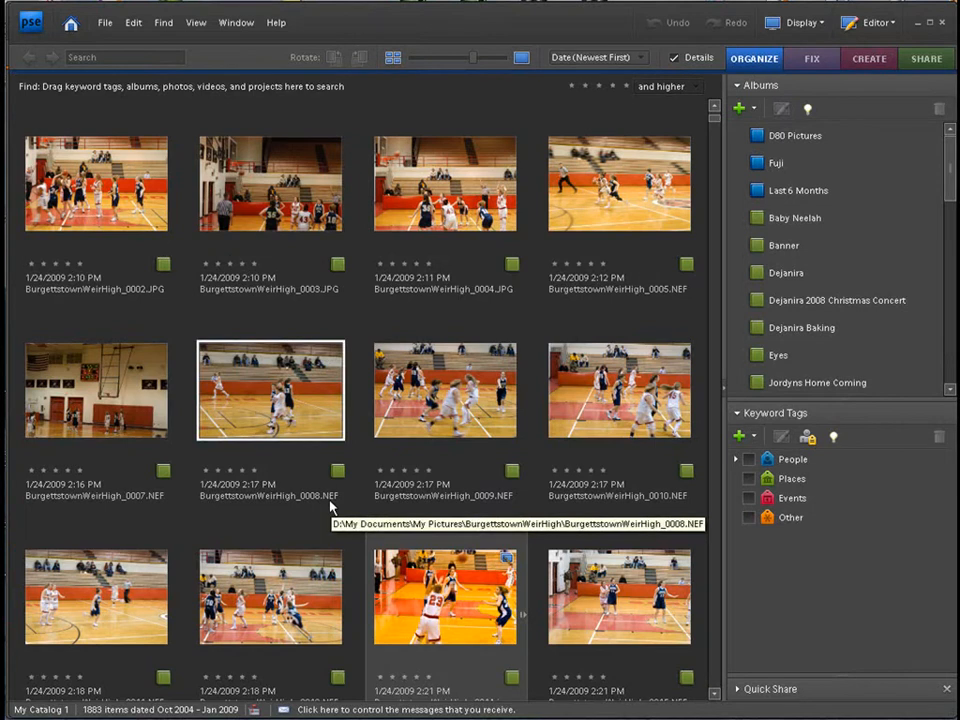
mouse_move(300, 513)
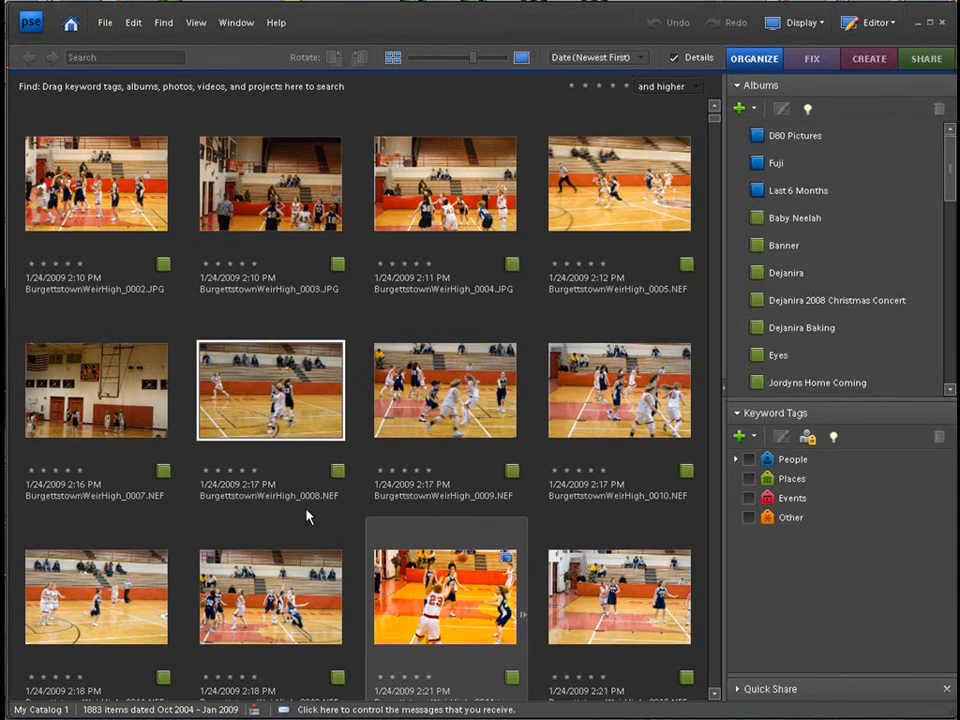
Select the BurgettstownWeirHigh_0008.NEF thumbnail after briefly selecting 0009.
click(444, 390)
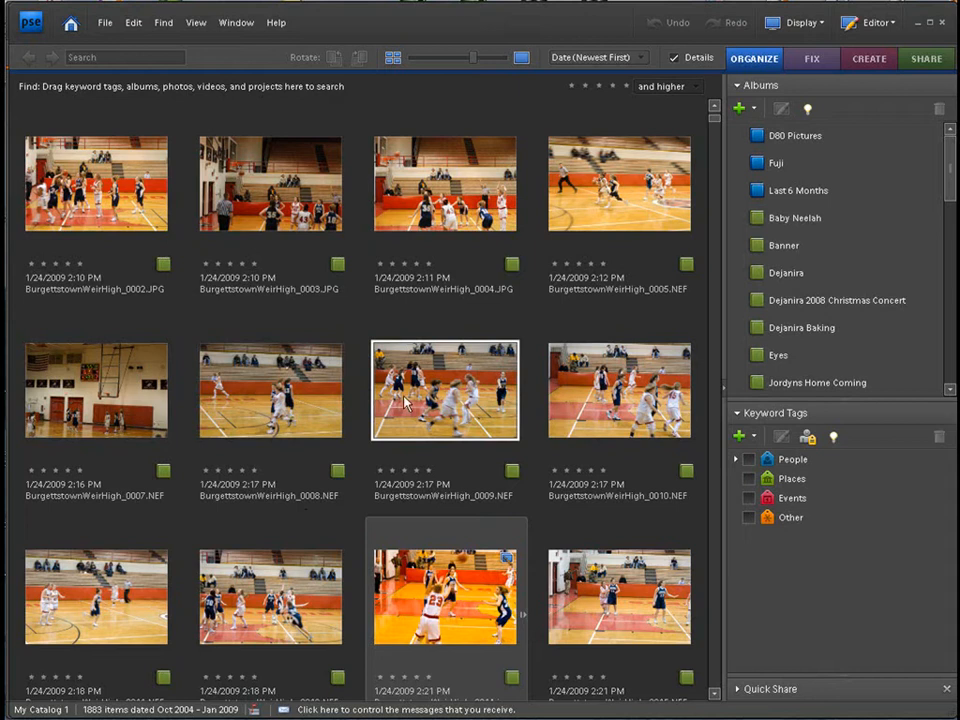
click(270, 390)
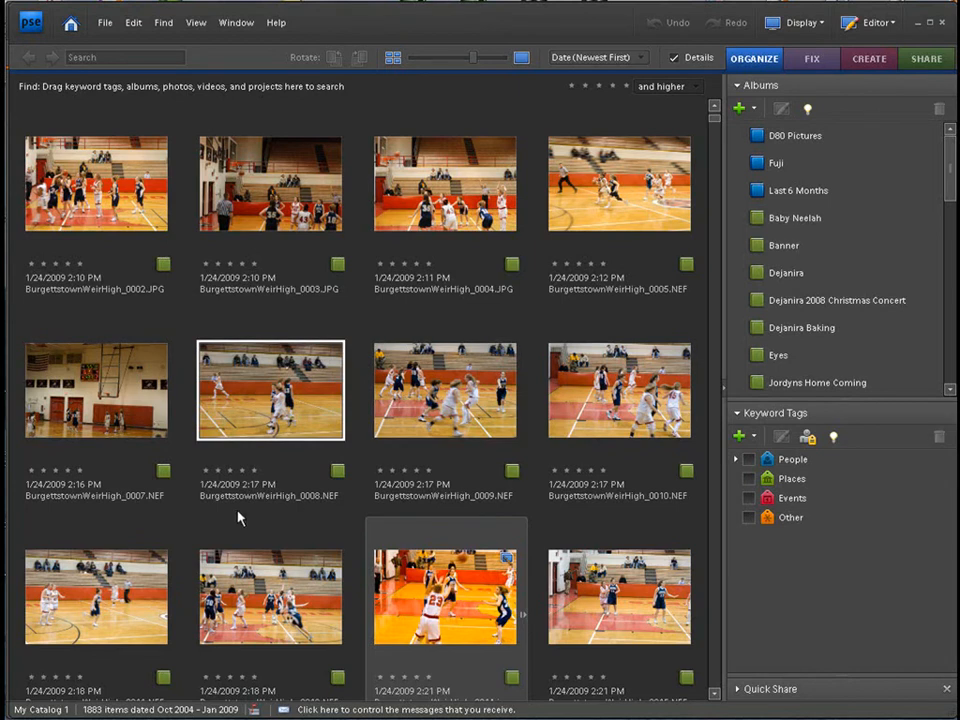
mouse_move(248, 513)
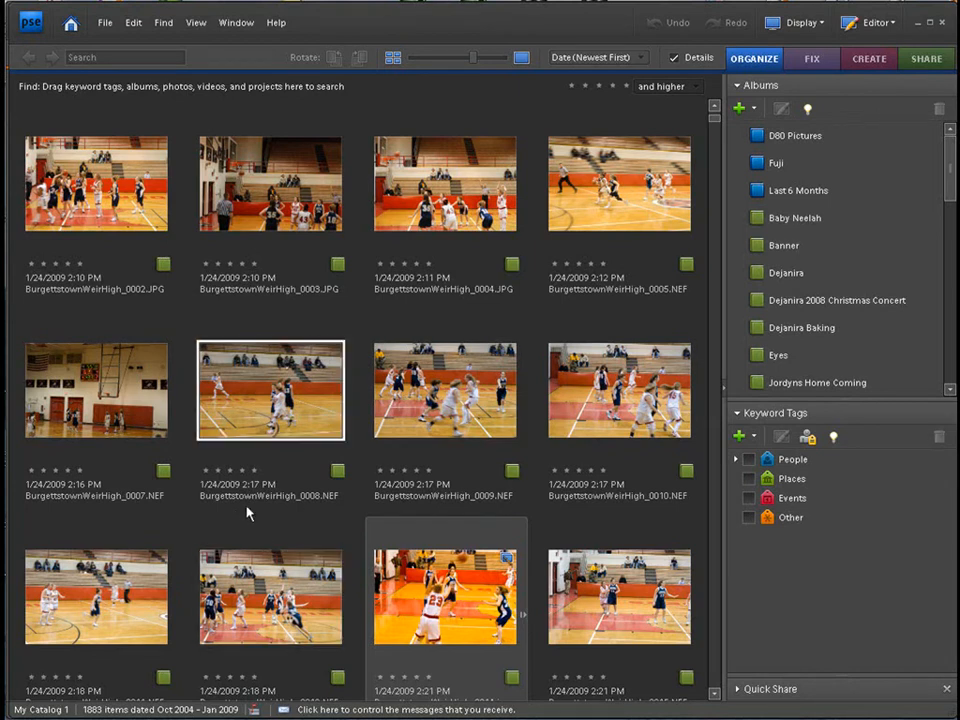
click(270, 390)
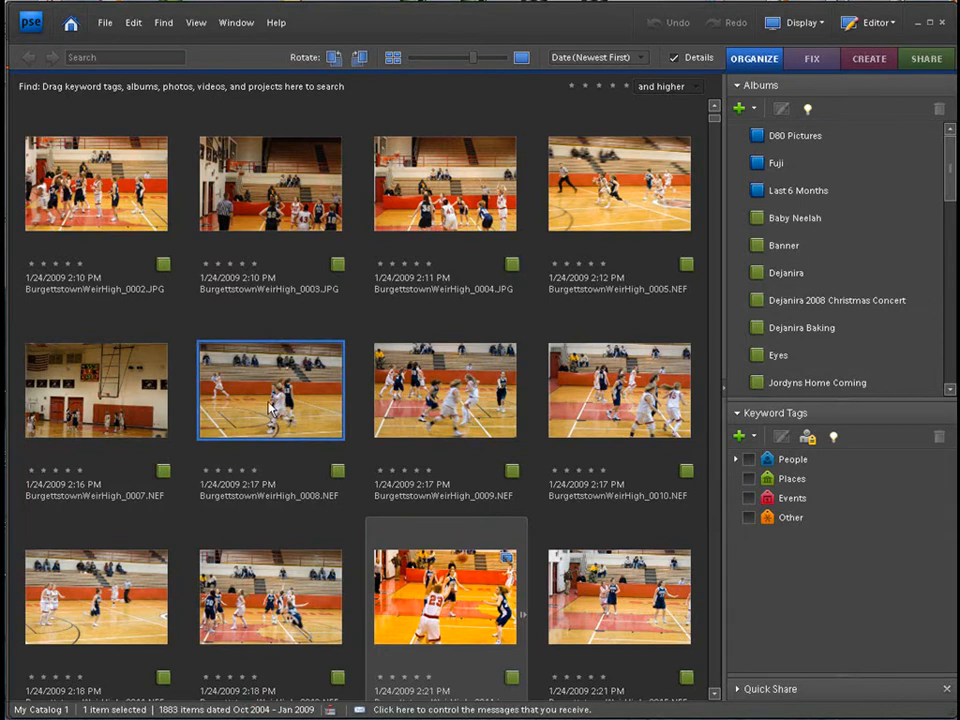
Bring up 0008.NEF's context menu to edit it in the Photoshop Elements Editor.
right_click(270, 390)
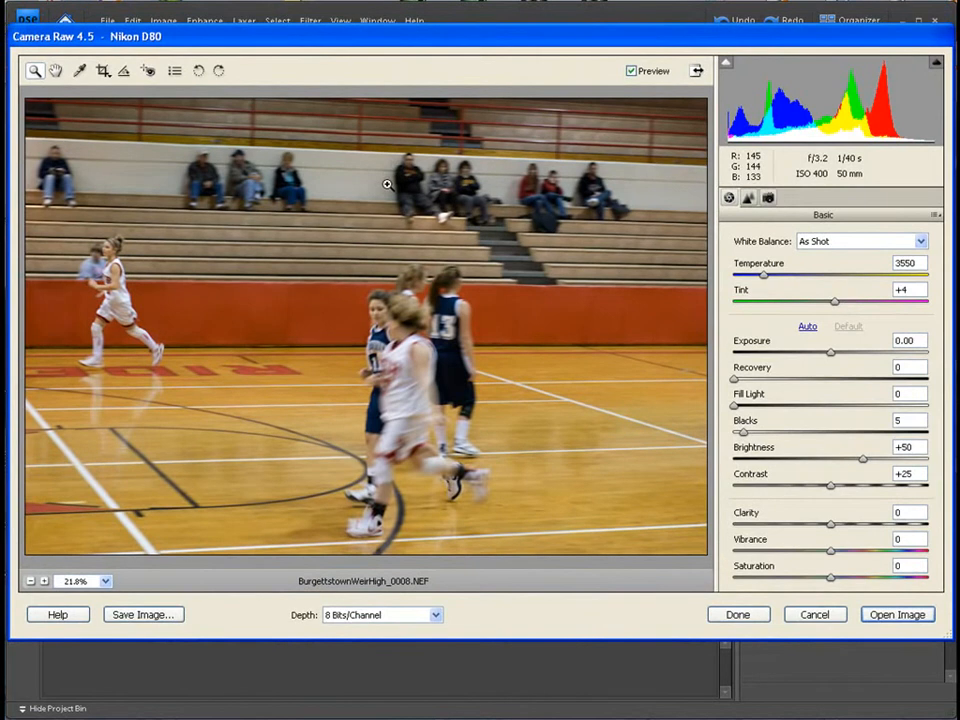
mouse_move(255, 52)
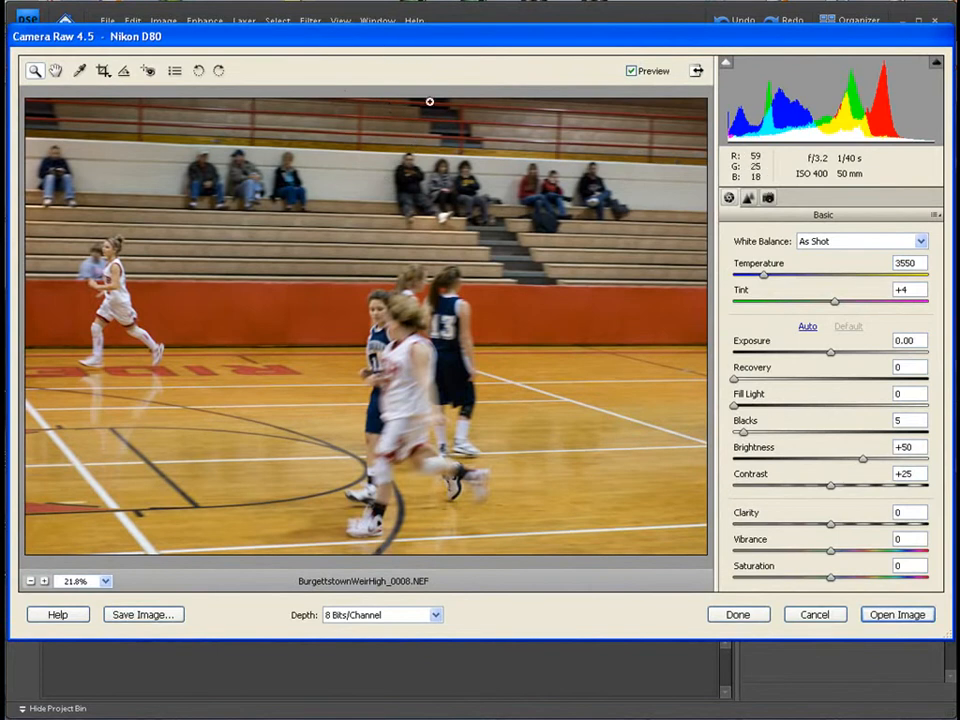
mouse_move(427, 135)
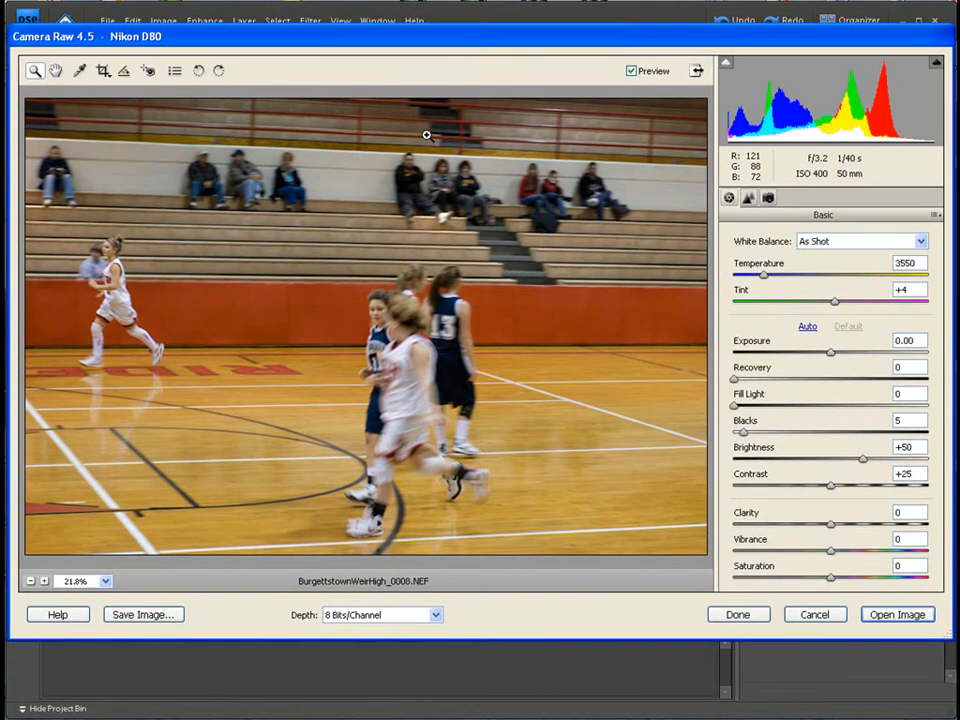
mouse_move(483, 145)
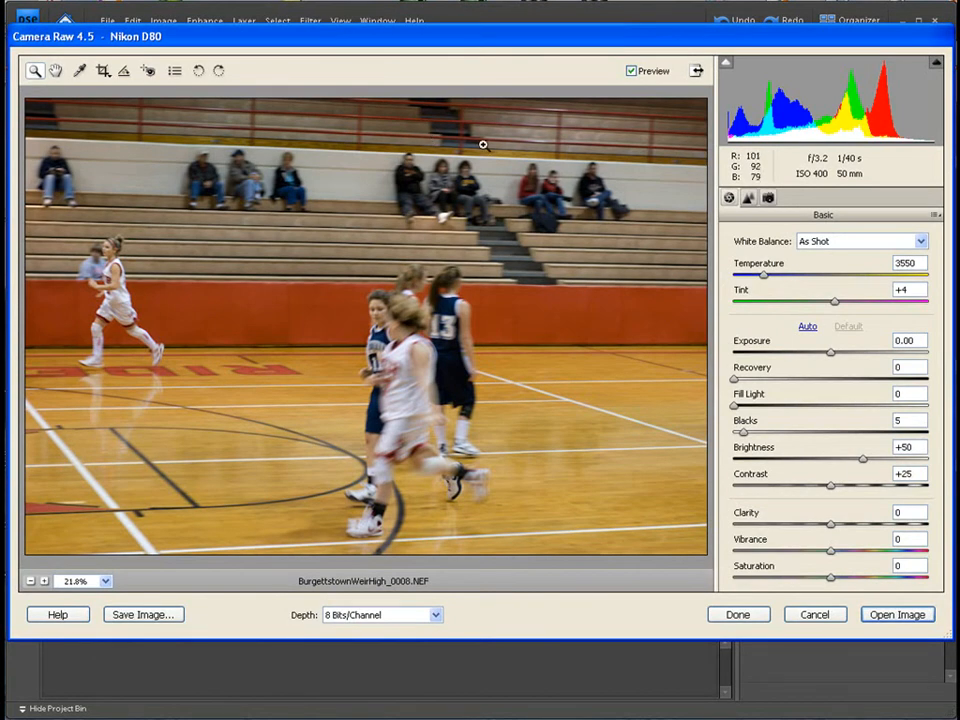
mouse_move(500, 193)
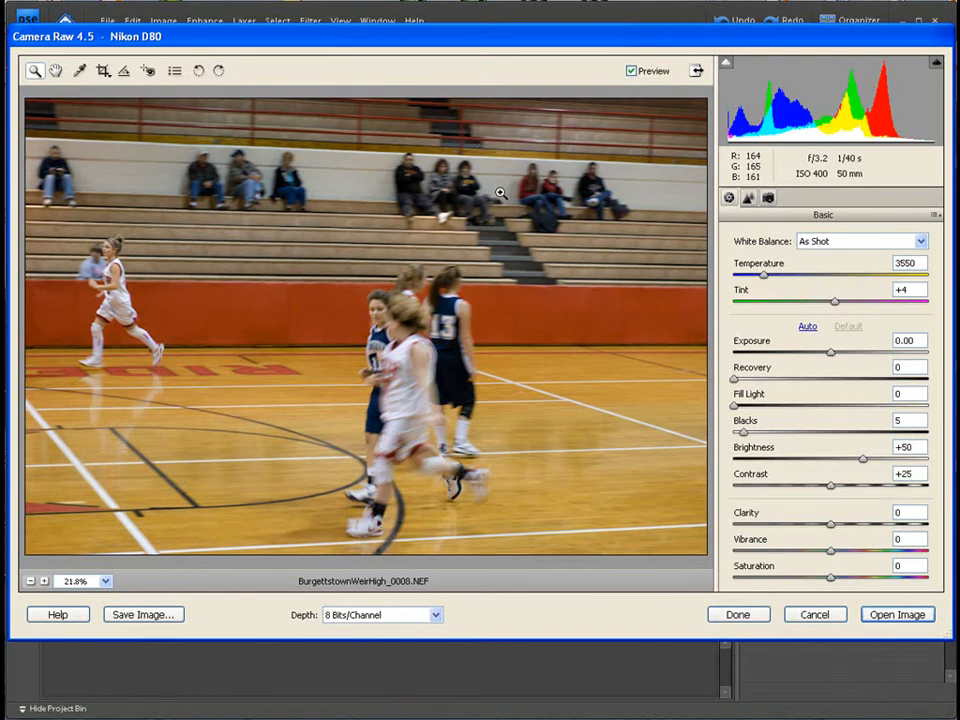
mouse_move(524, 273)
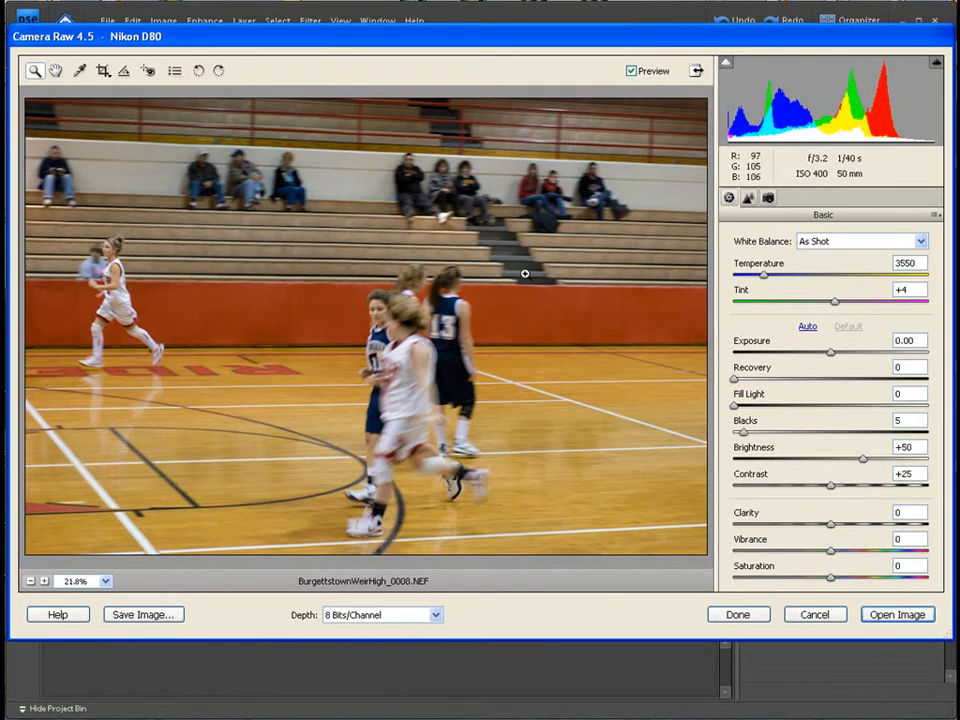
mouse_move(533, 268)
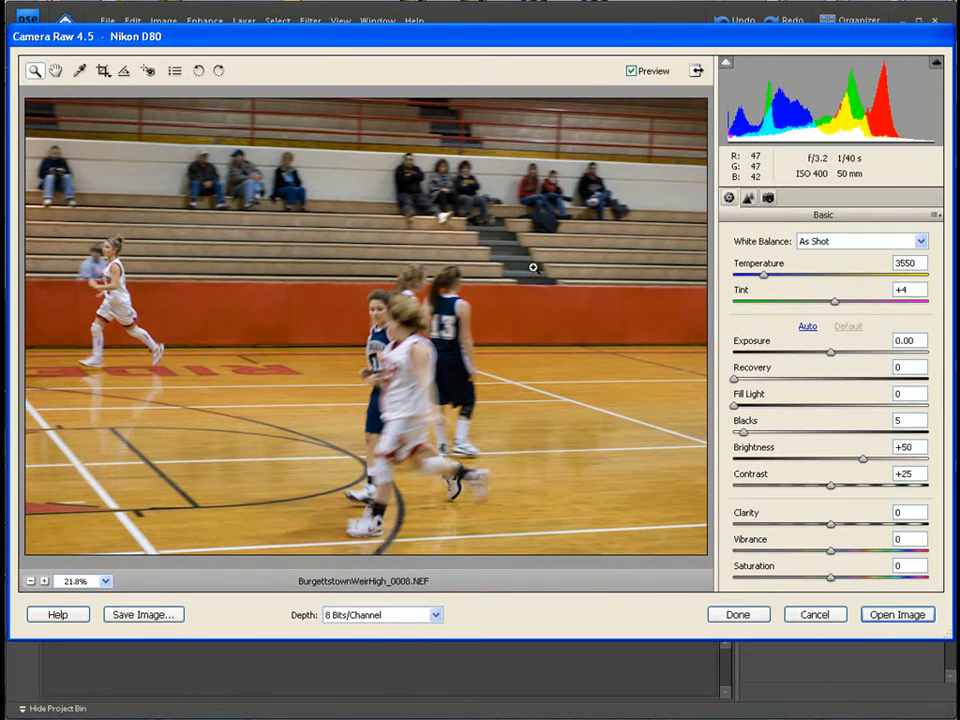
mouse_move(568, 255)
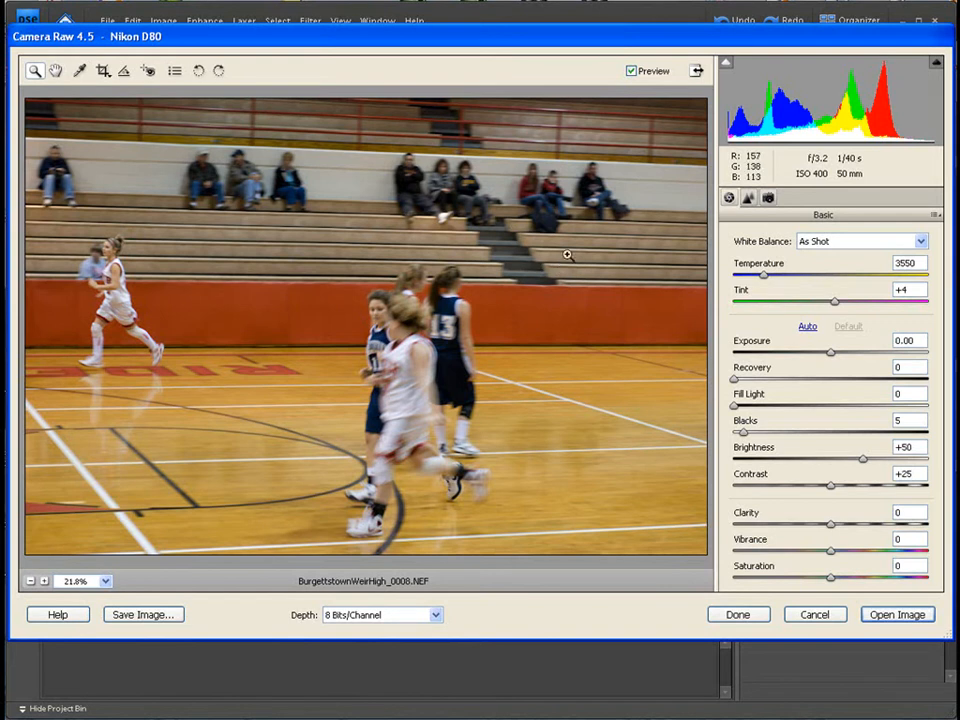
mouse_move(683, 270)
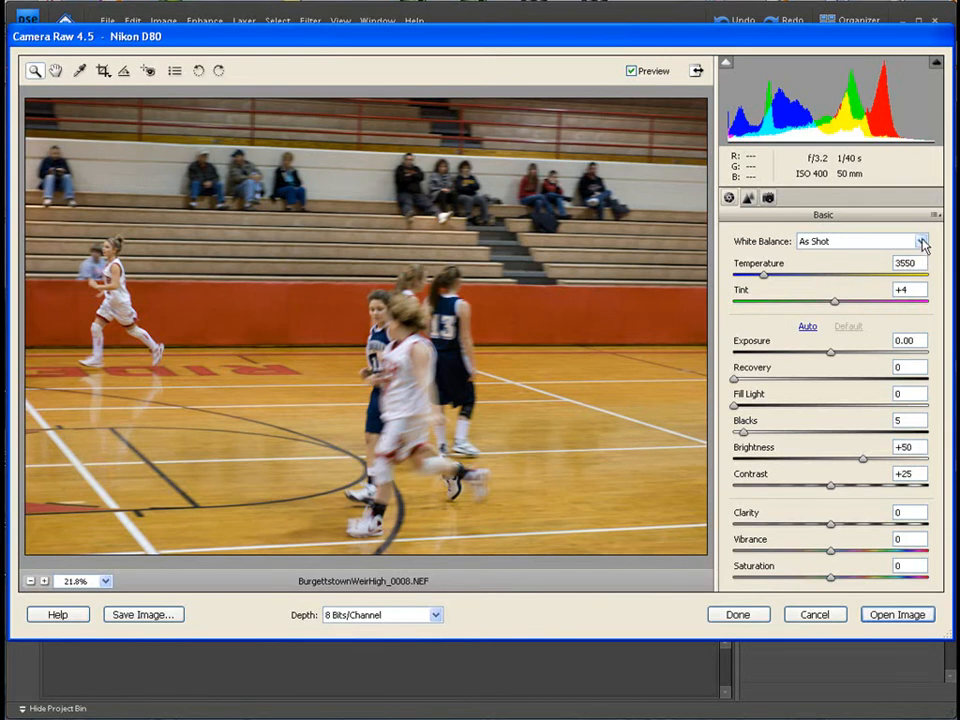
Try the Daylight and Cloudy white balance presets, ending on Fluorescent (3800, +21 tint).
click(919, 241)
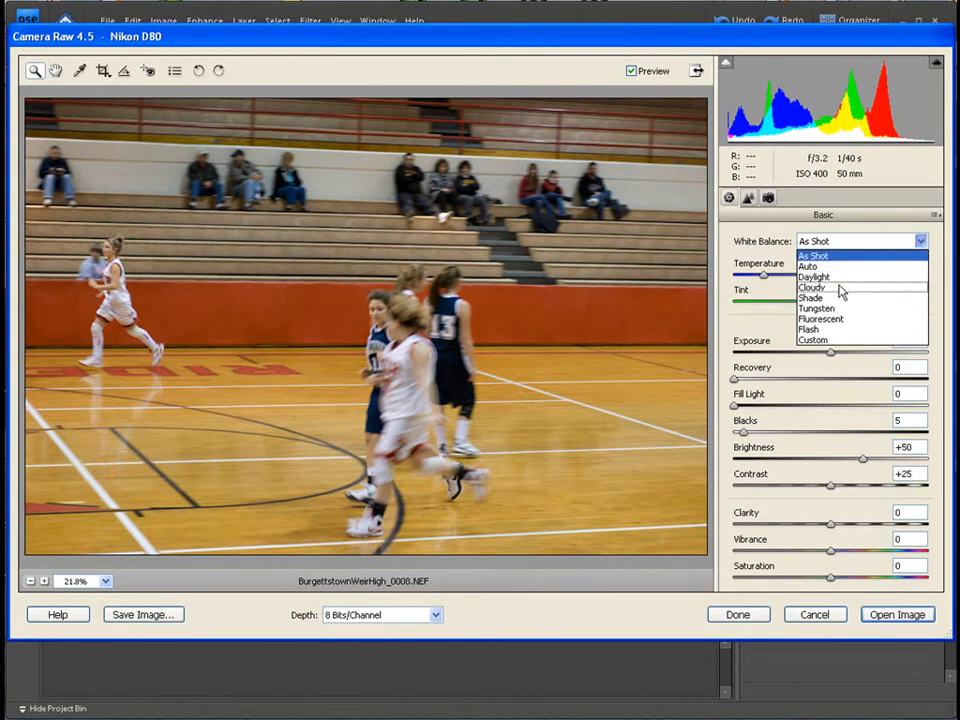
mouse_move(830, 277)
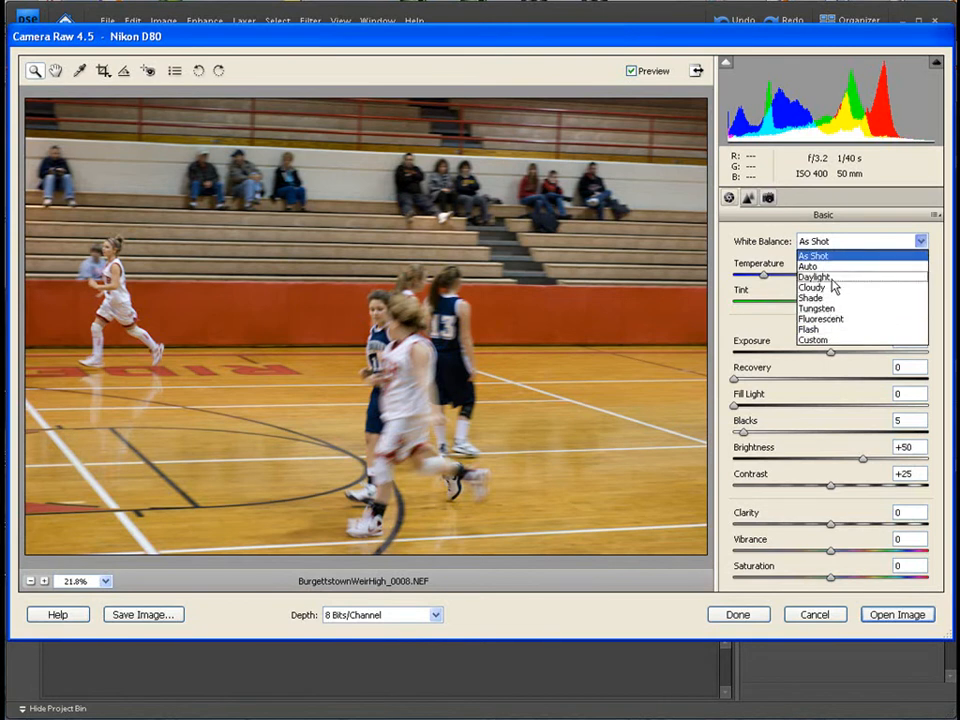
mouse_move(830, 298)
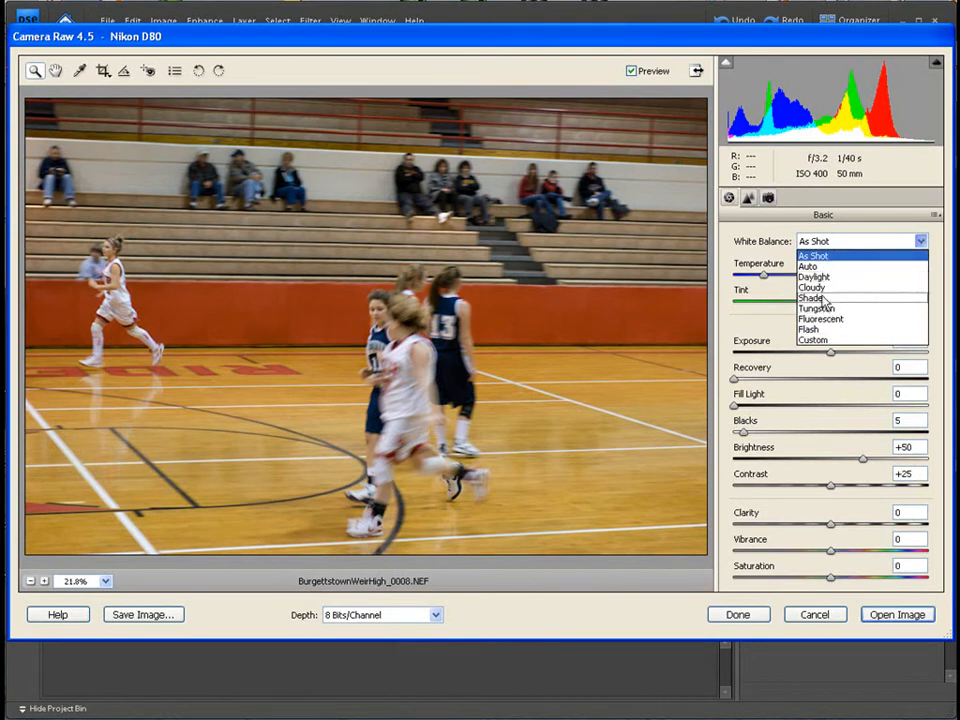
mouse_move(812, 288)
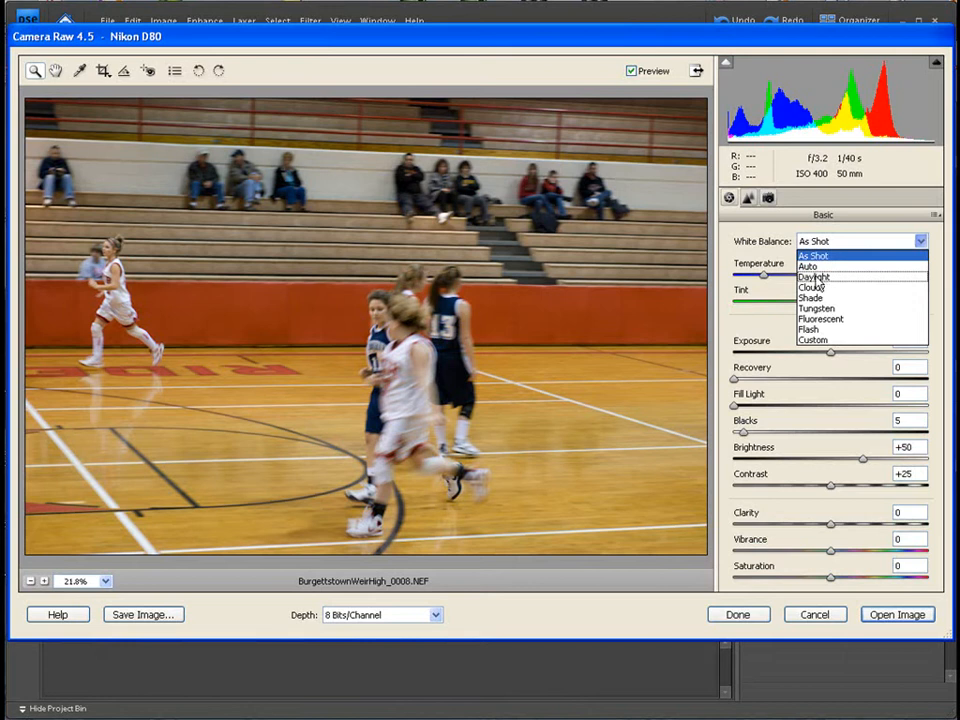
mouse_move(817, 285)
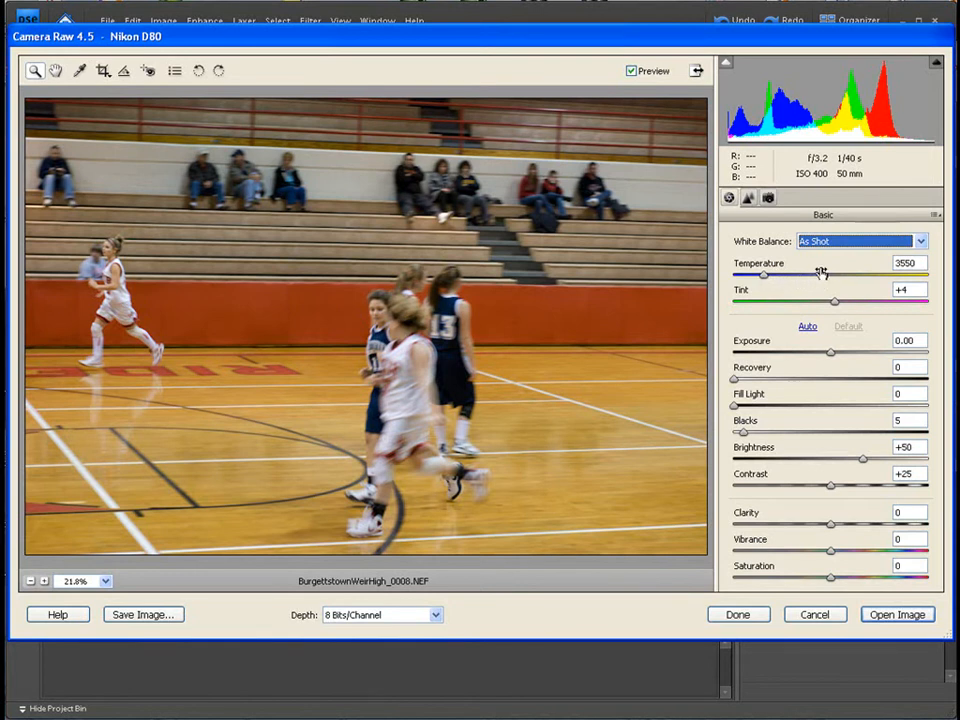
click(860, 241)
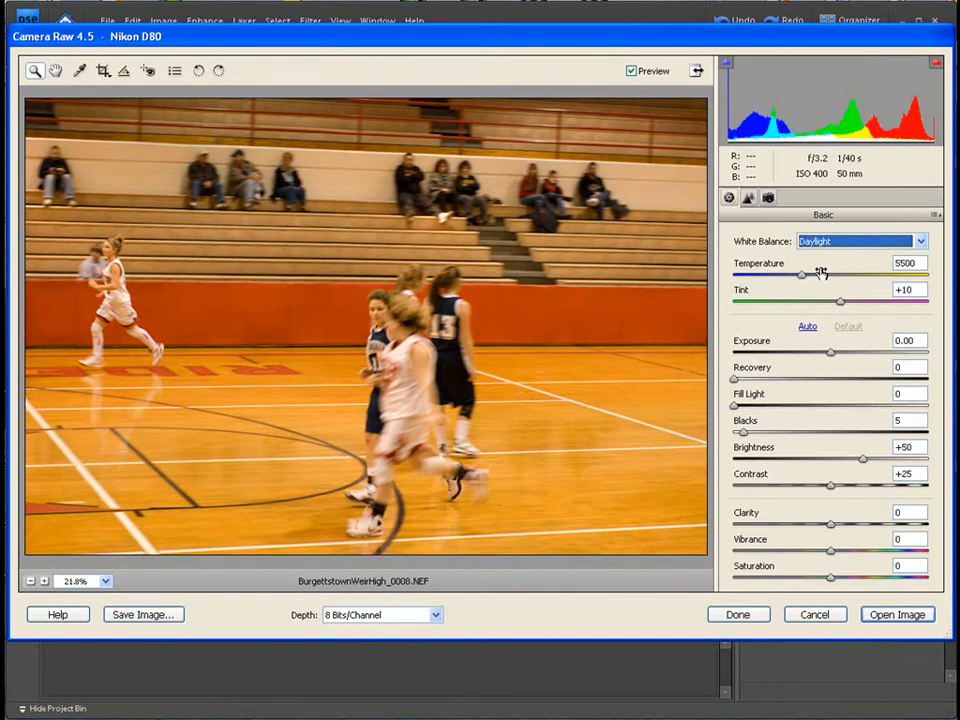
click(918, 241)
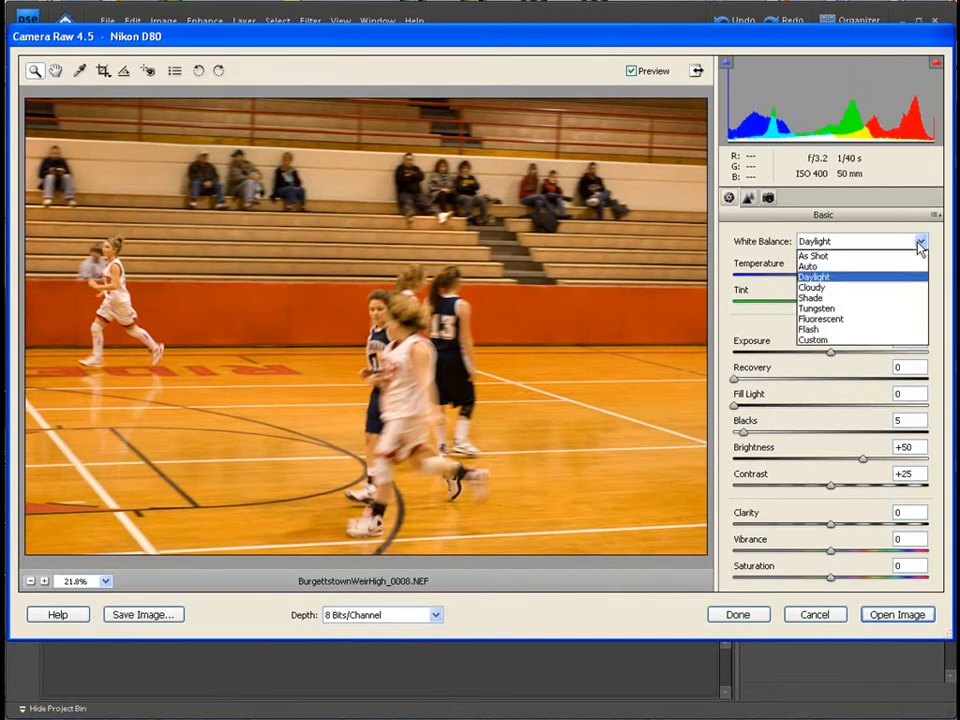
mouse_move(812, 288)
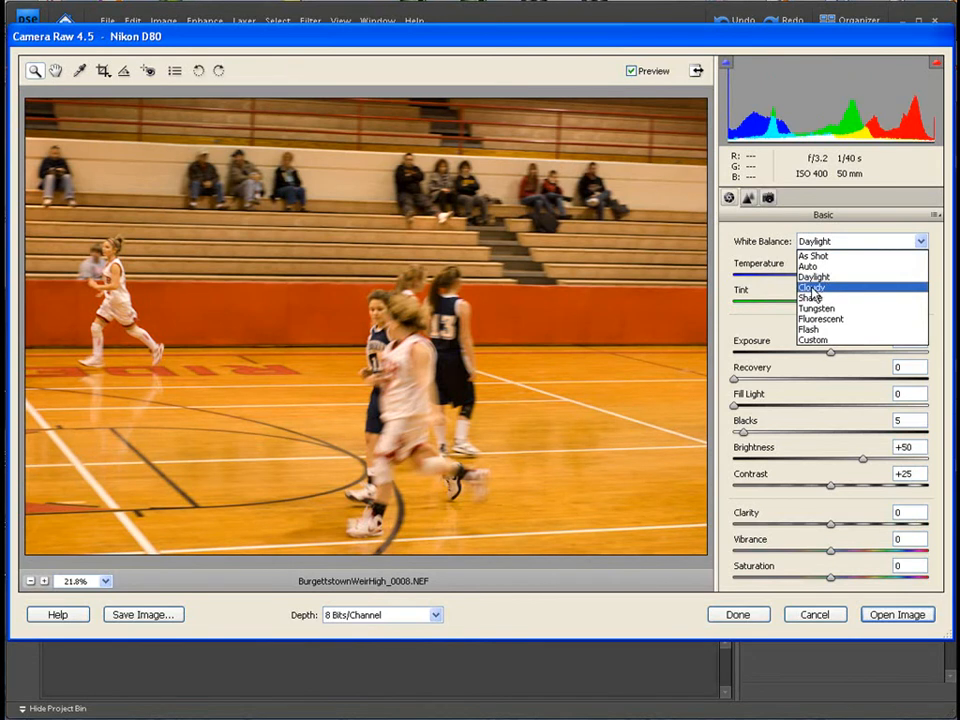
click(812, 287)
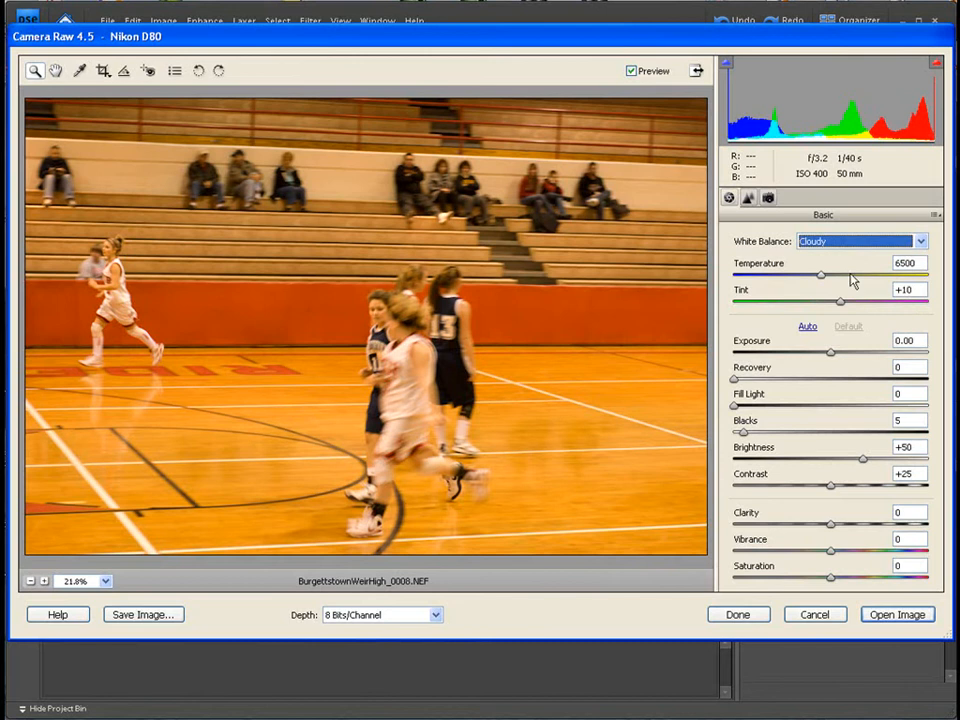
click(918, 241)
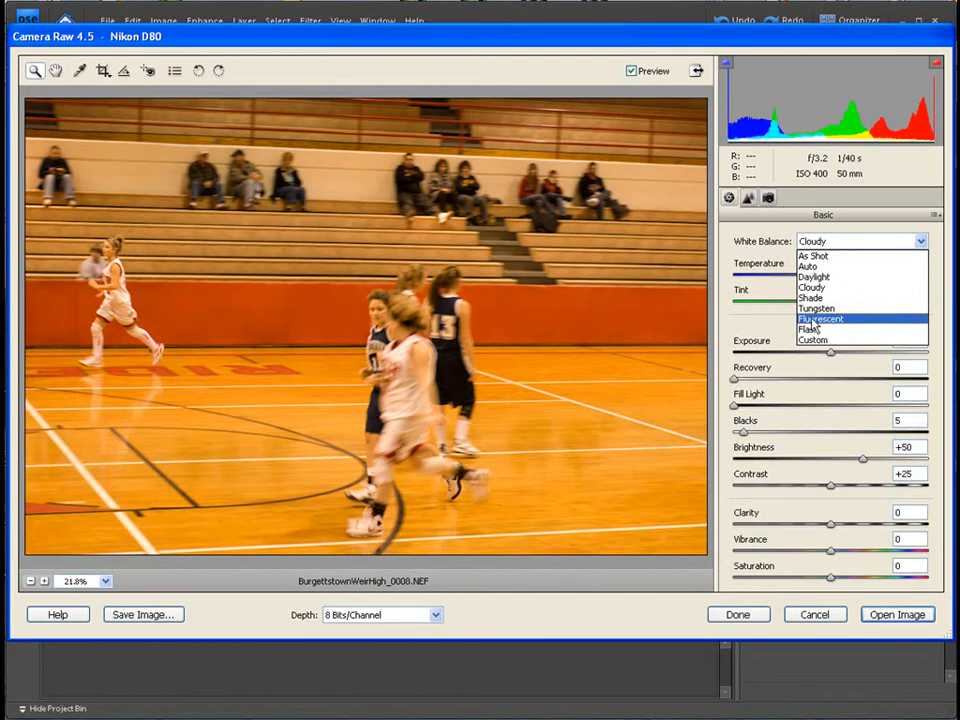
click(820, 319)
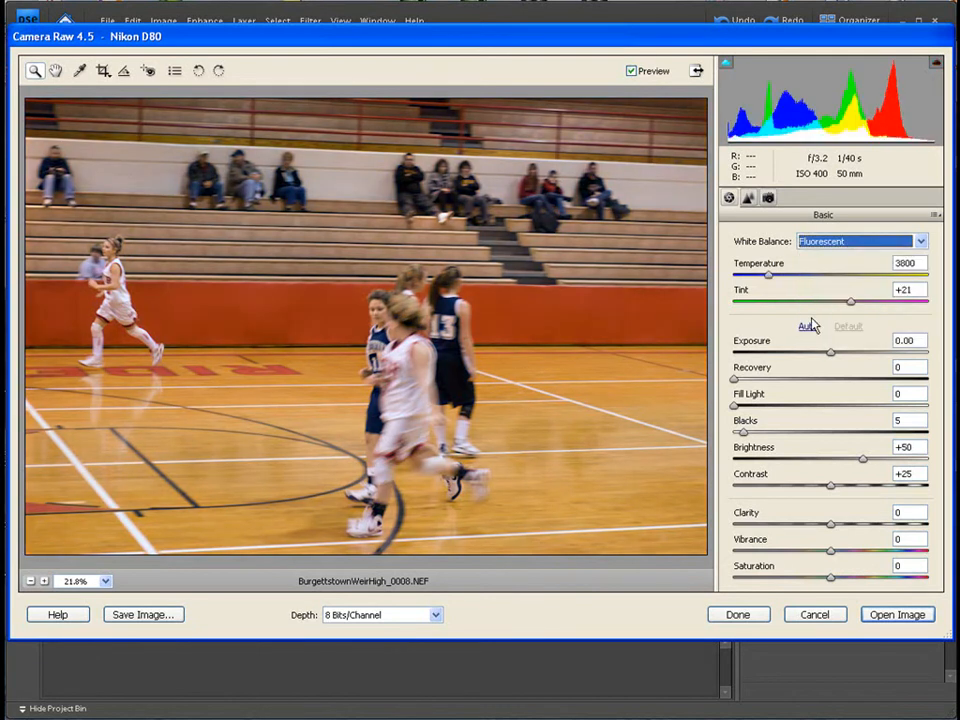
mouse_move(490, 377)
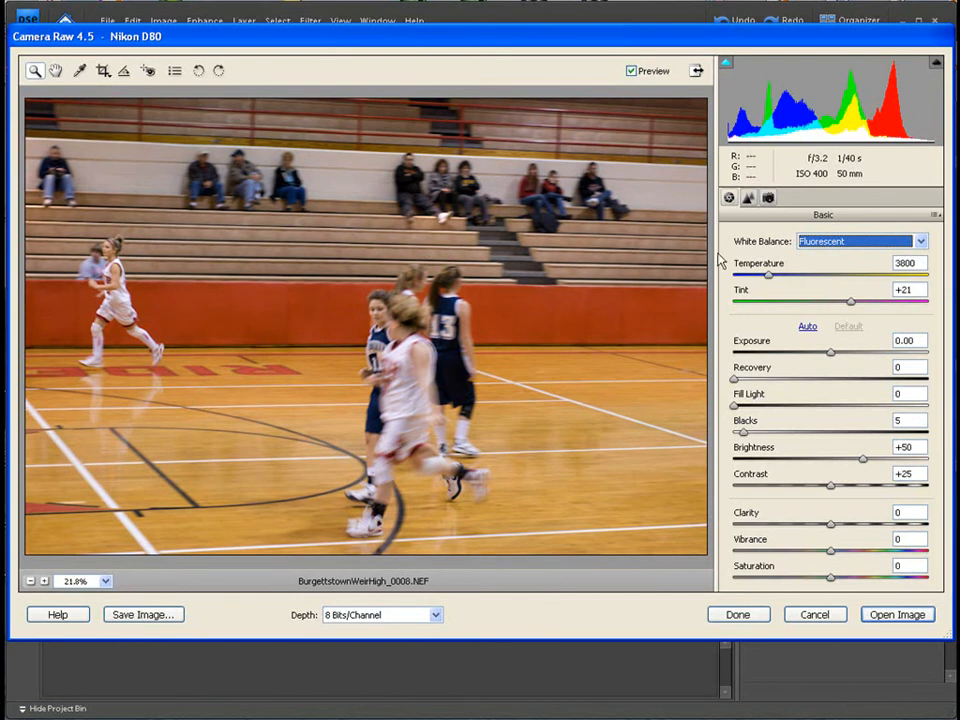
mouse_move(590, 307)
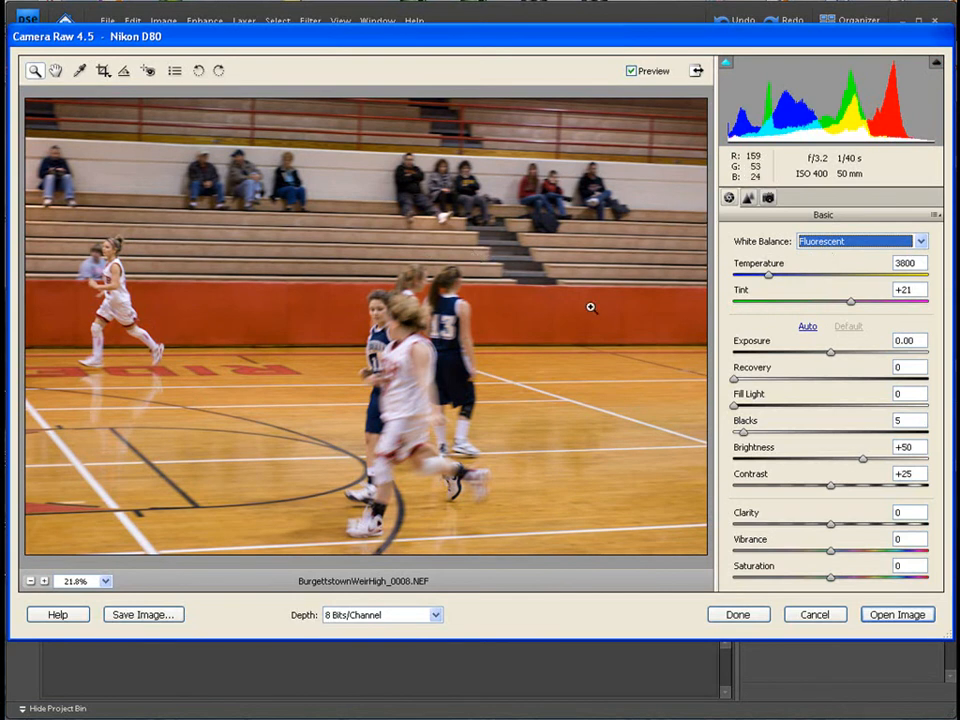
mouse_move(770, 280)
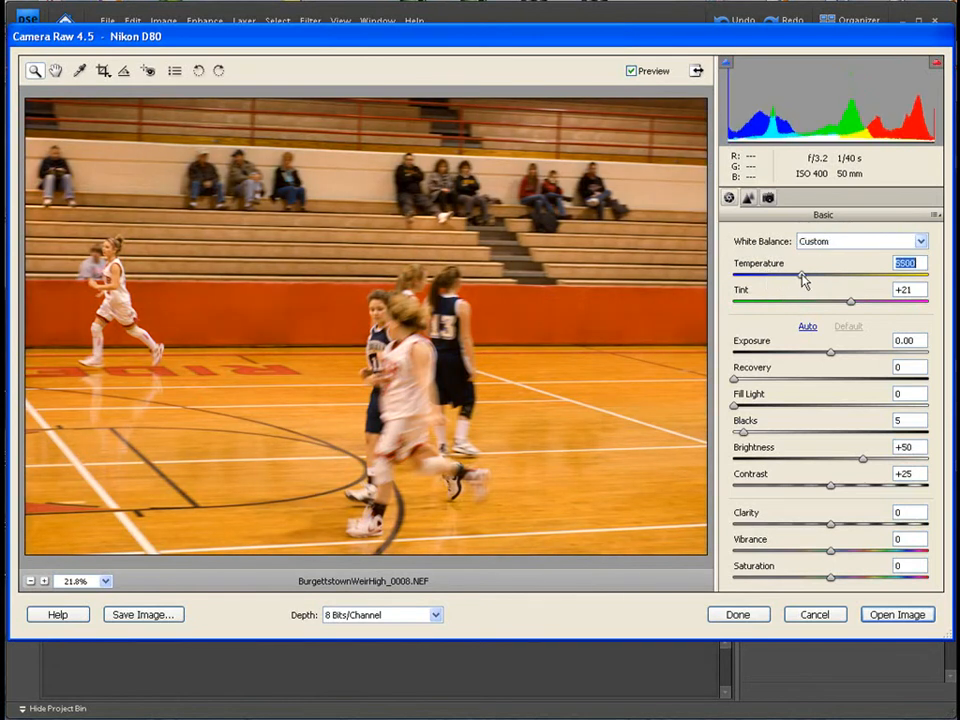
Adjust the white balance to temperature 6400 and tint +25.
drag(805, 277, 830, 277)
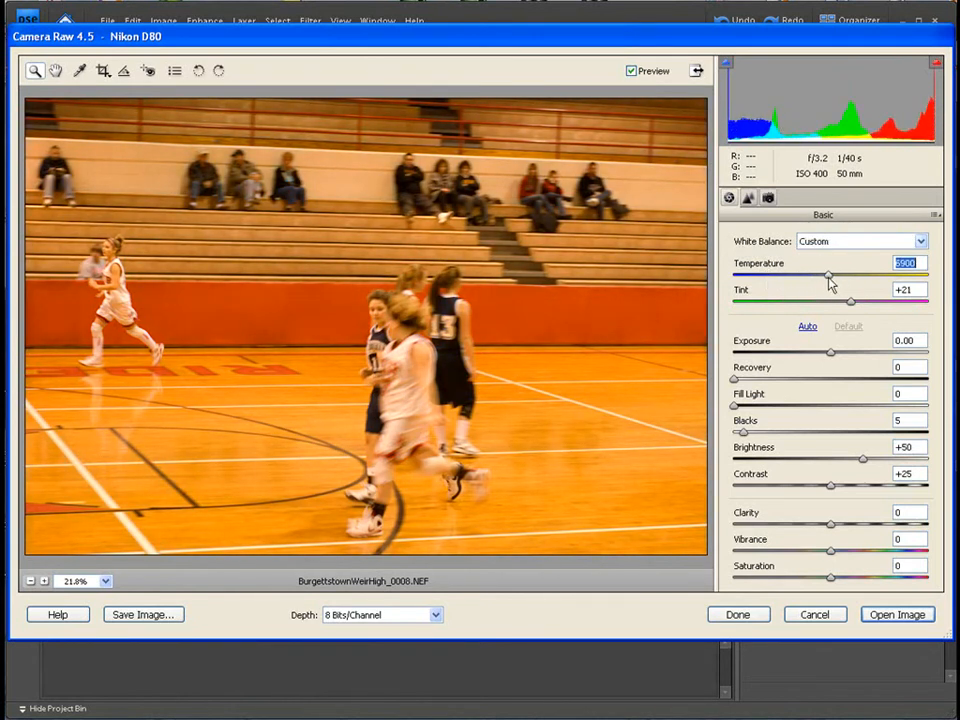
drag(830, 276, 782, 276)
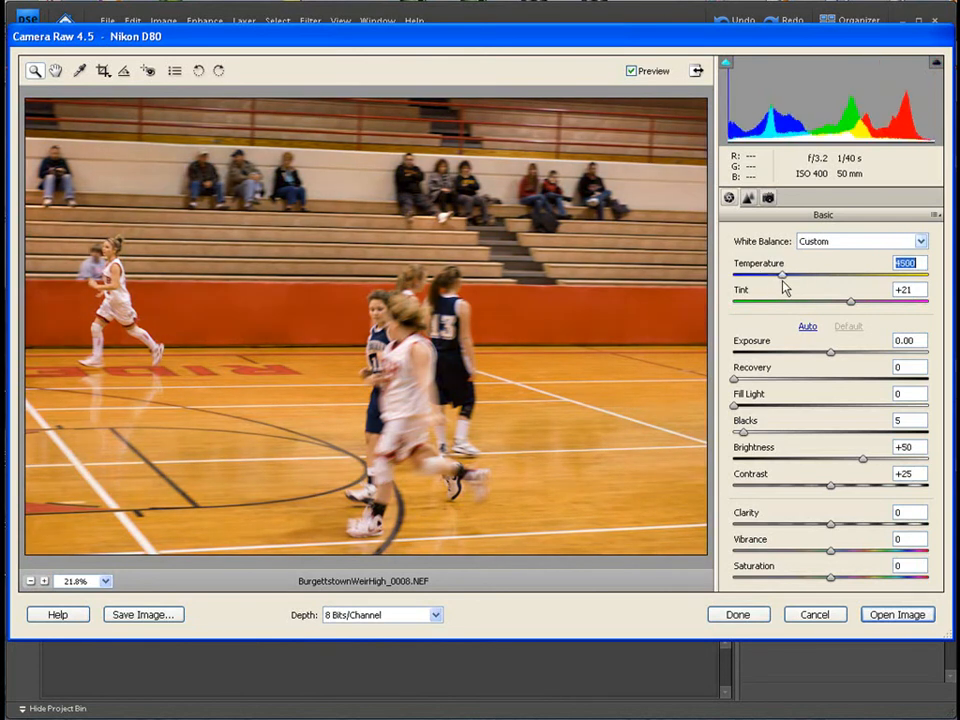
drag(783, 274, 760, 274)
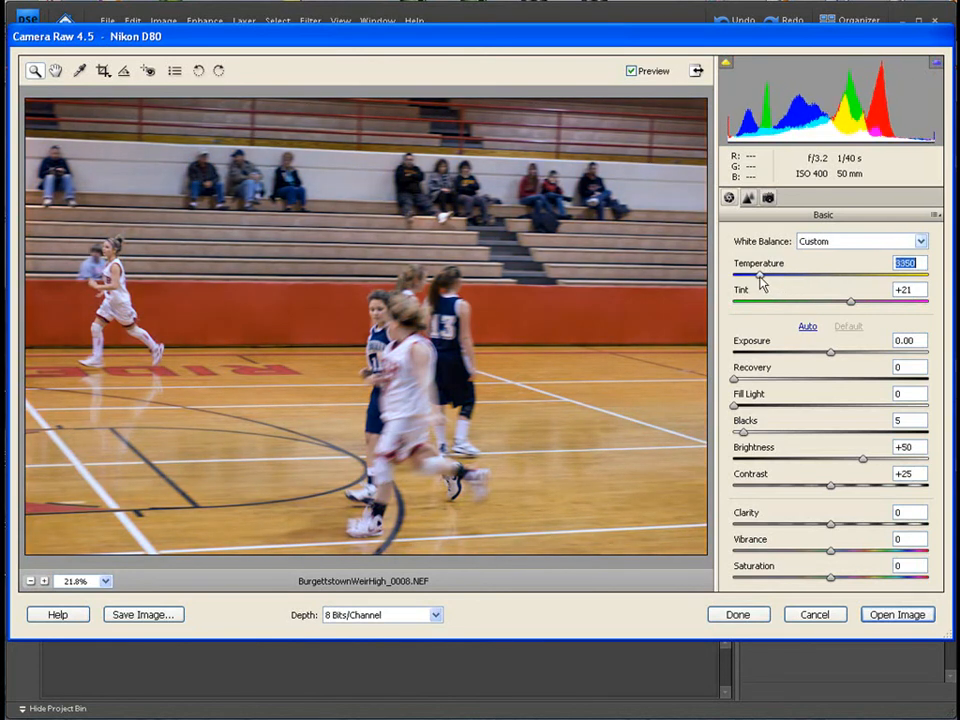
drag(760, 274, 848, 274)
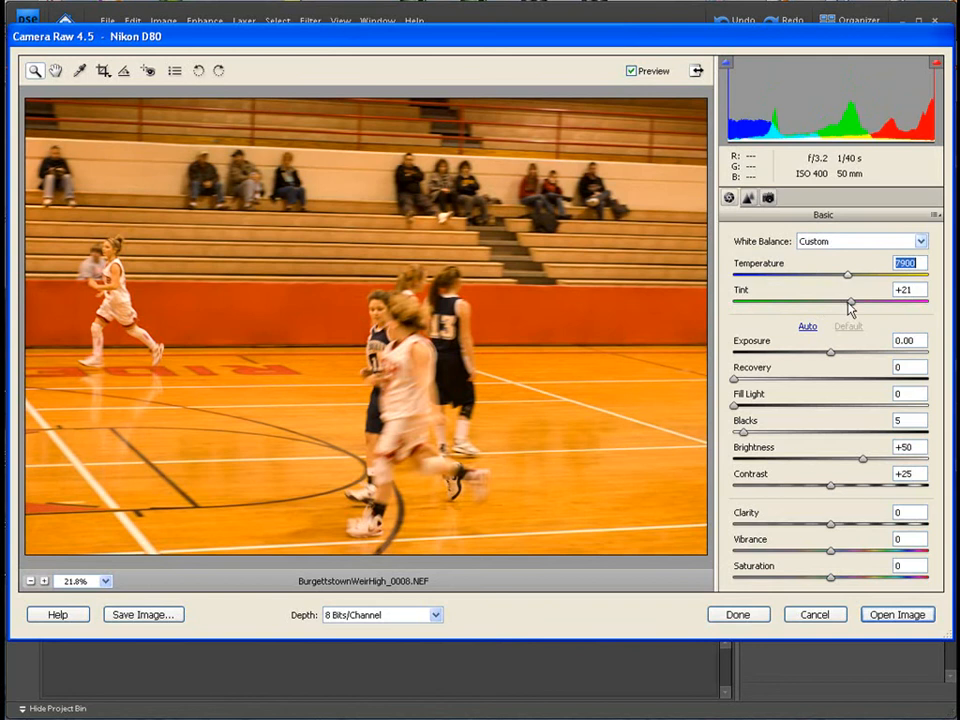
drag(848, 274, 820, 274)
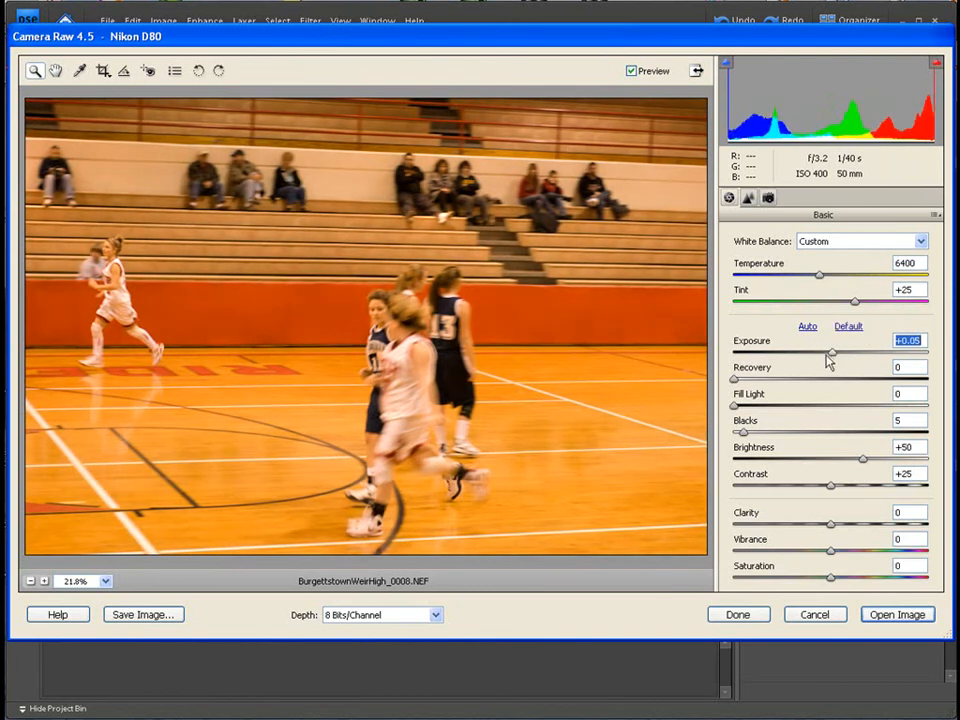
mouse_move(747, 444)
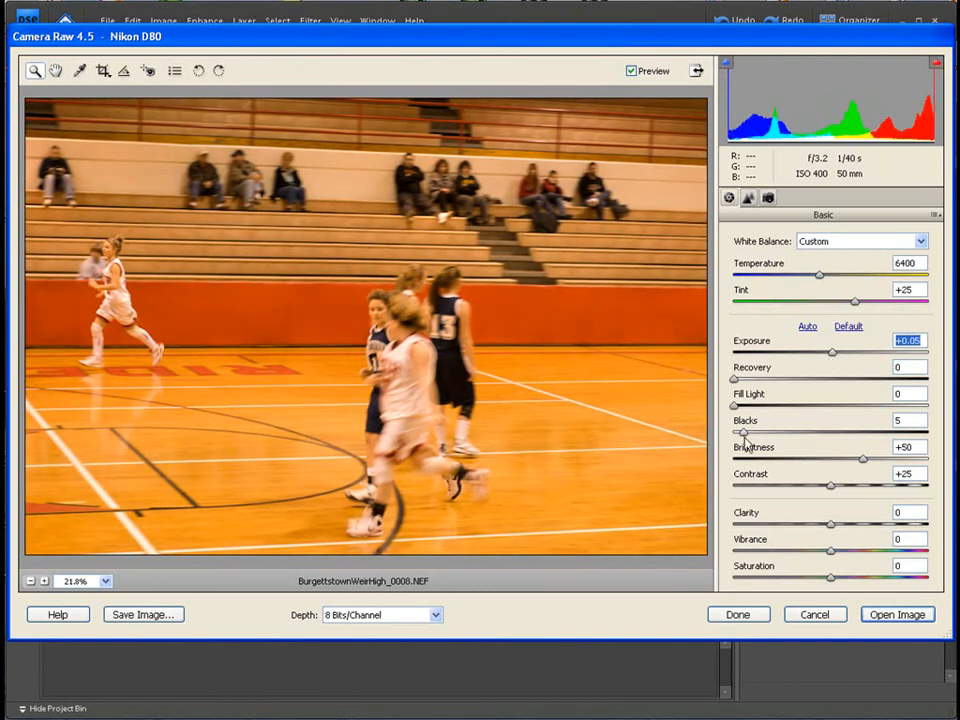
Set blacks to 4, brightness +33, clarity +11 and saturation +11.
click(908, 393)
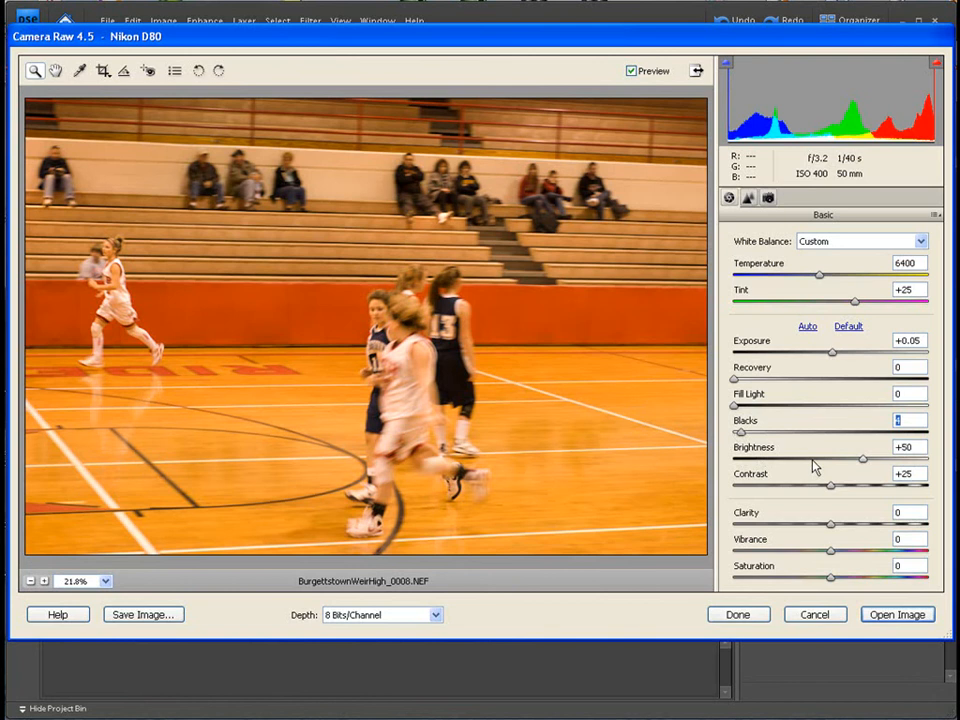
drag(862, 458, 845, 458)
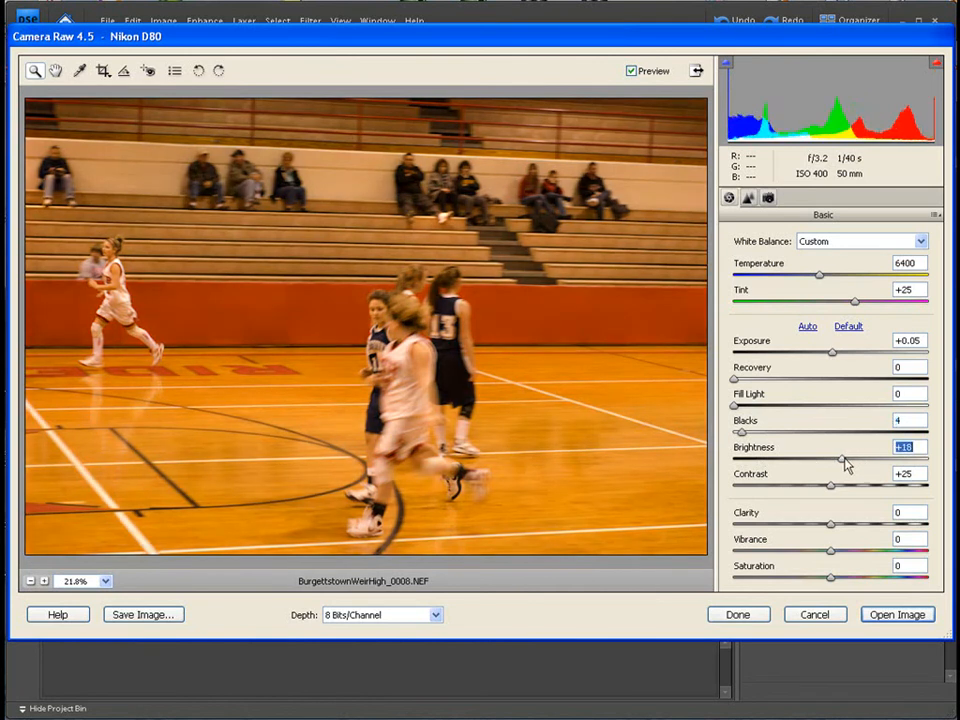
drag(841, 459, 851, 459)
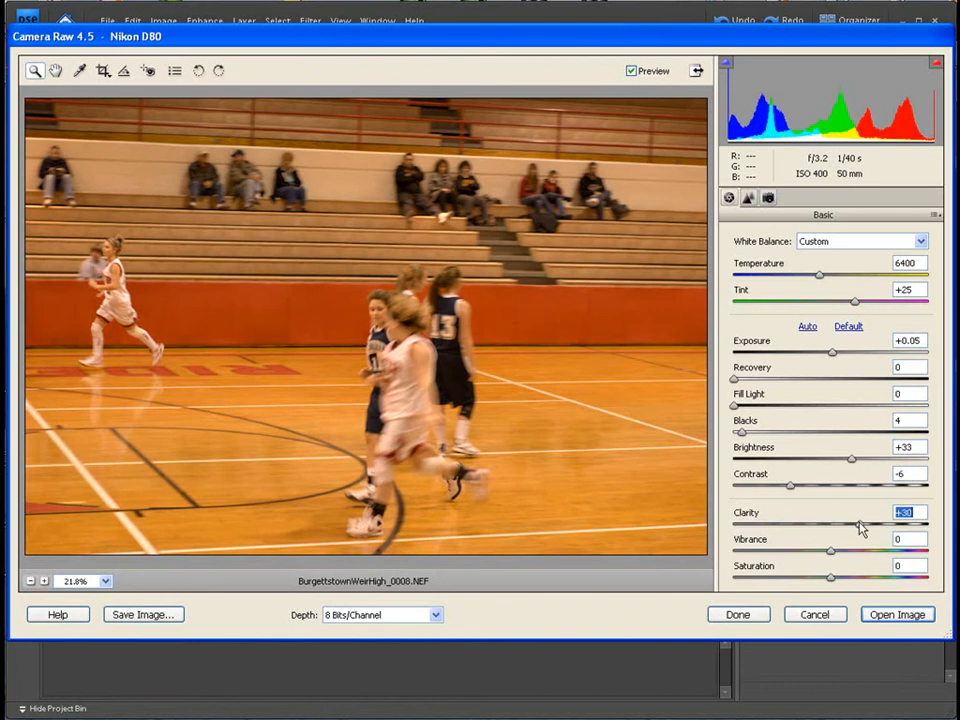
drag(858, 524, 840, 524)
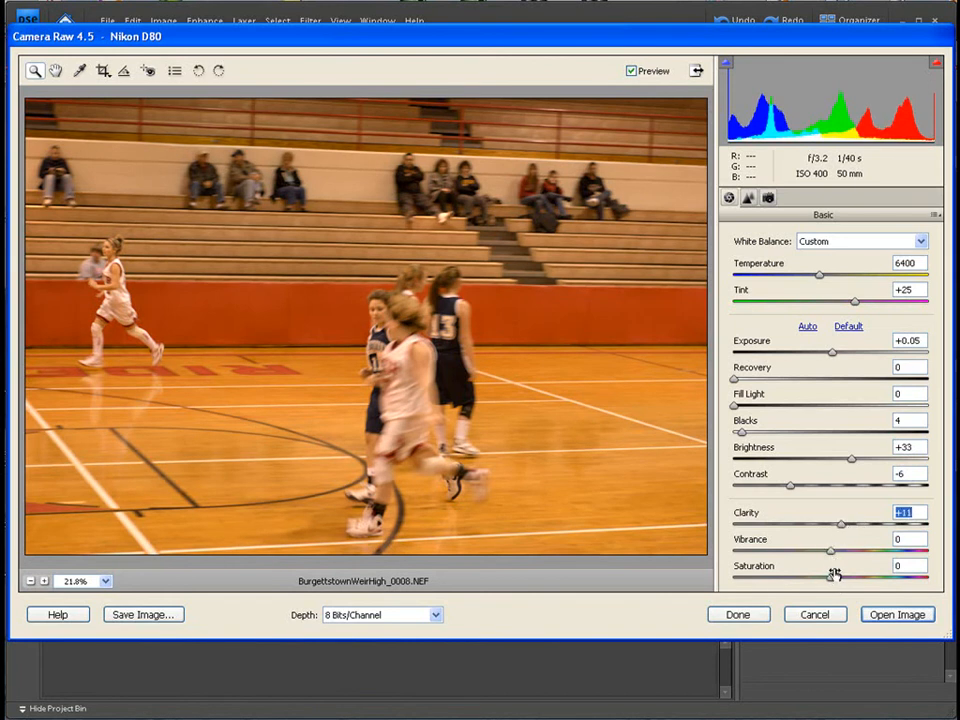
mouse_move(832, 553)
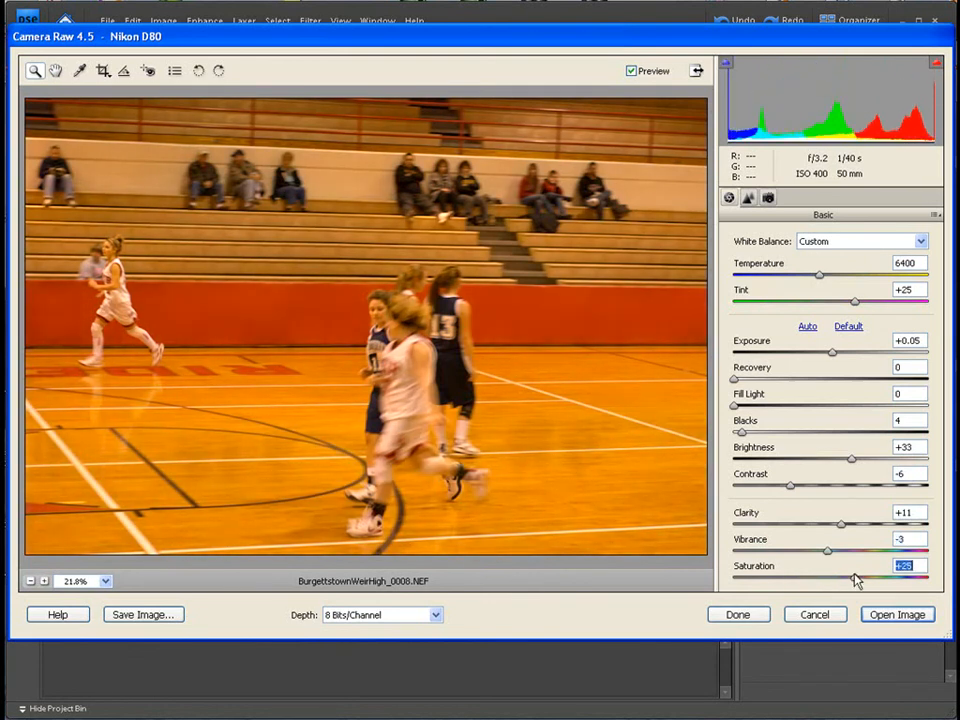
drag(857, 578, 840, 578)
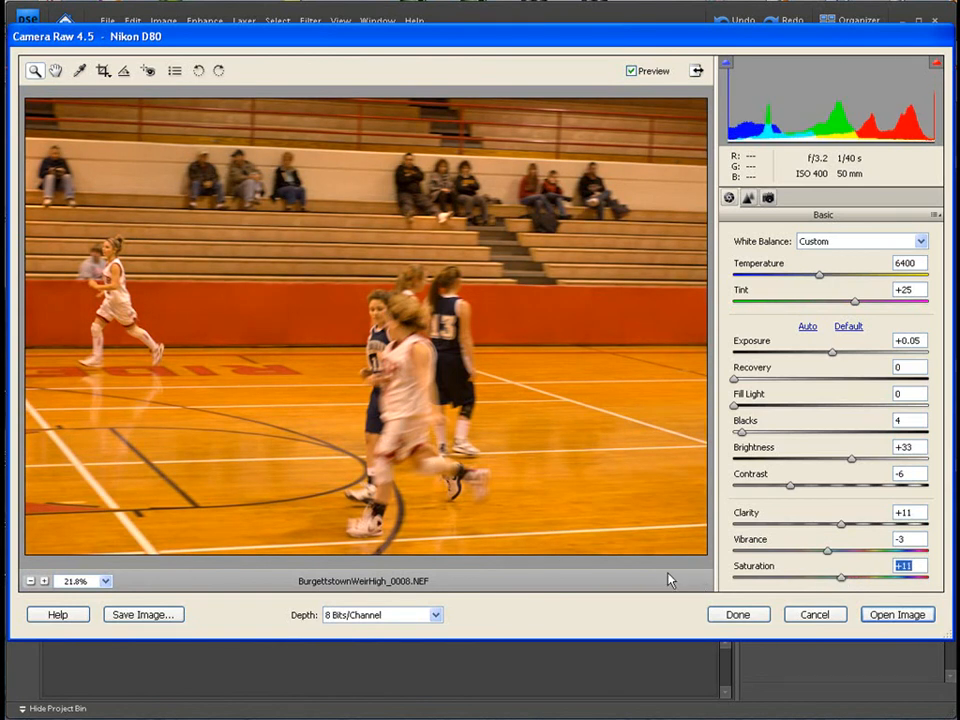
mouse_move(270, 495)
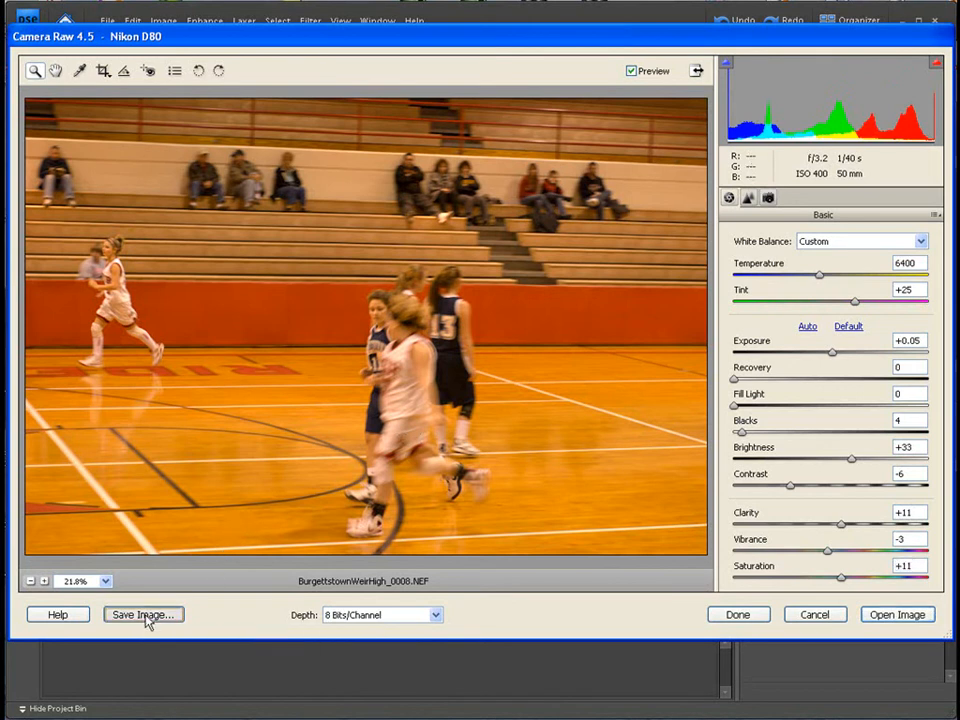
click(143, 614)
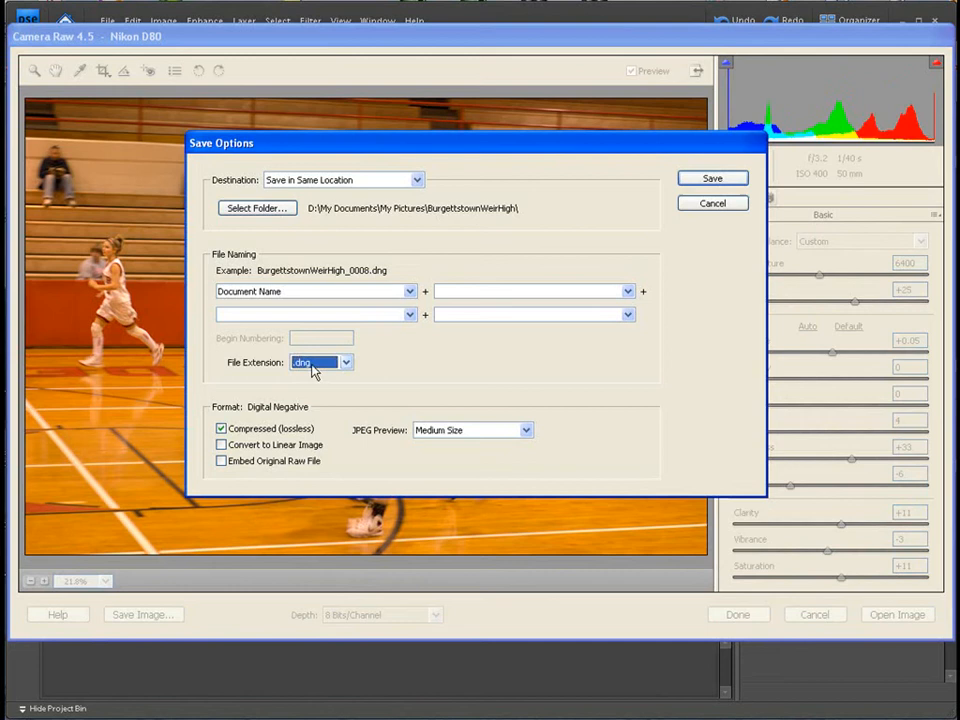
mouse_move(360, 366)
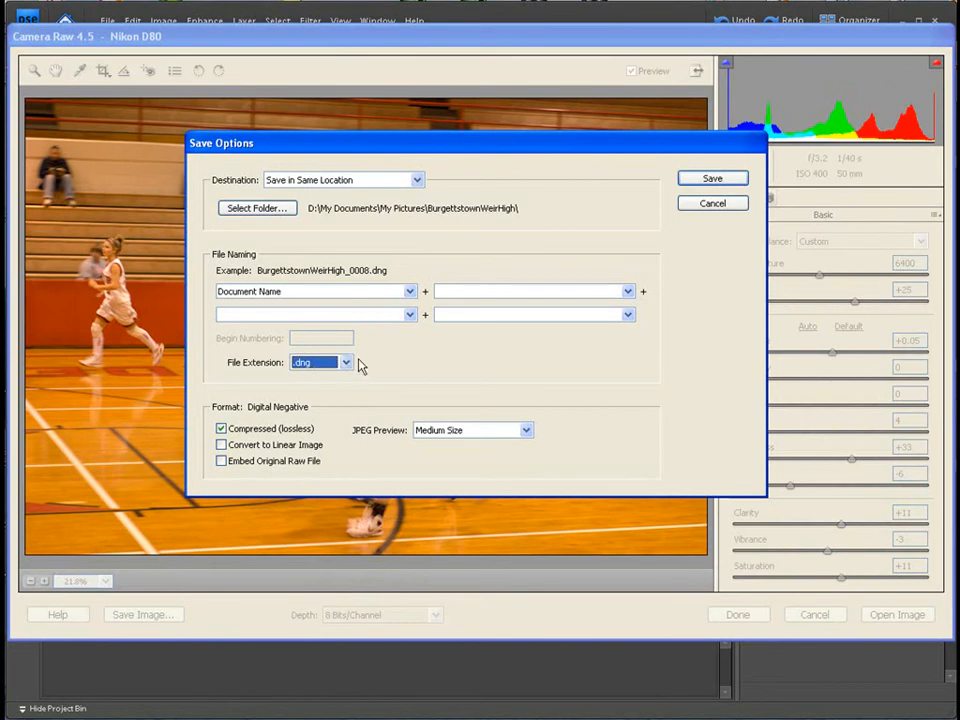
click(627, 291)
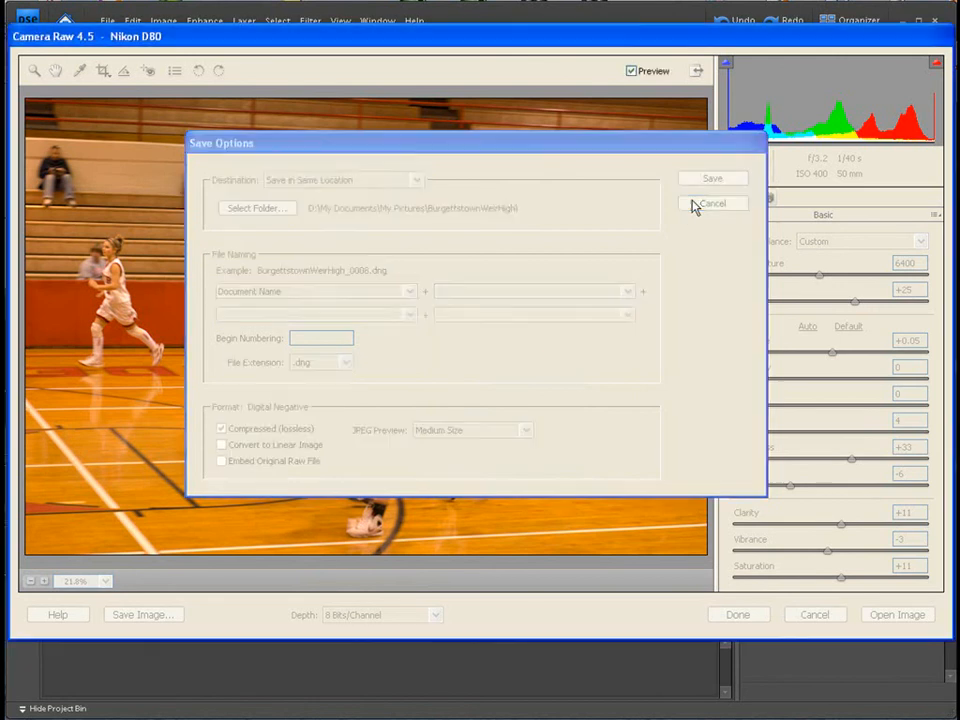
click(712, 203)
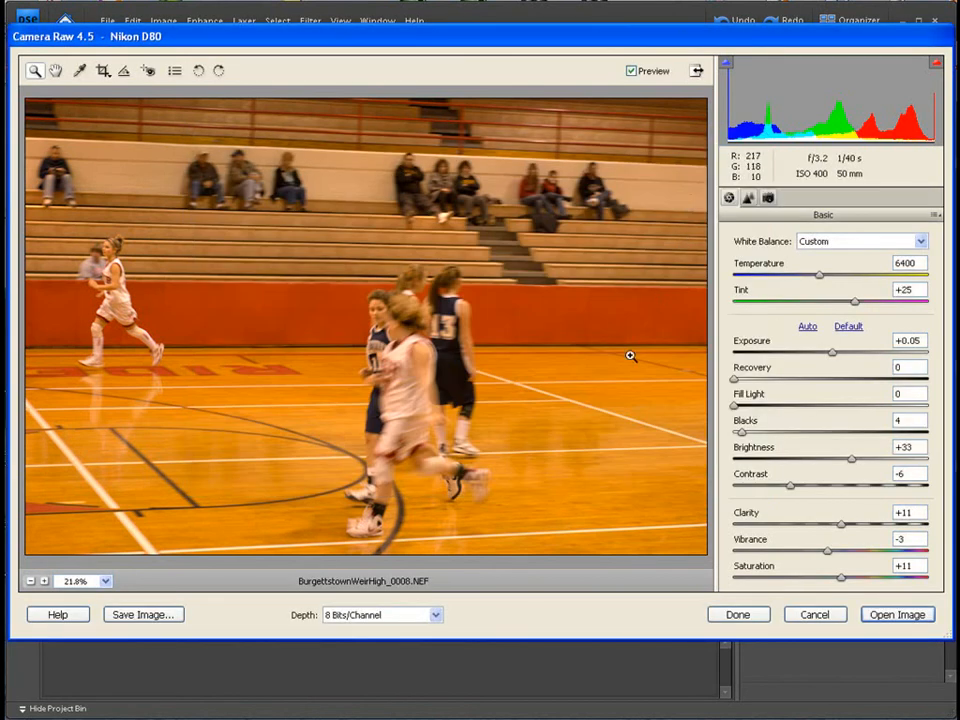
mouse_move(765, 600)
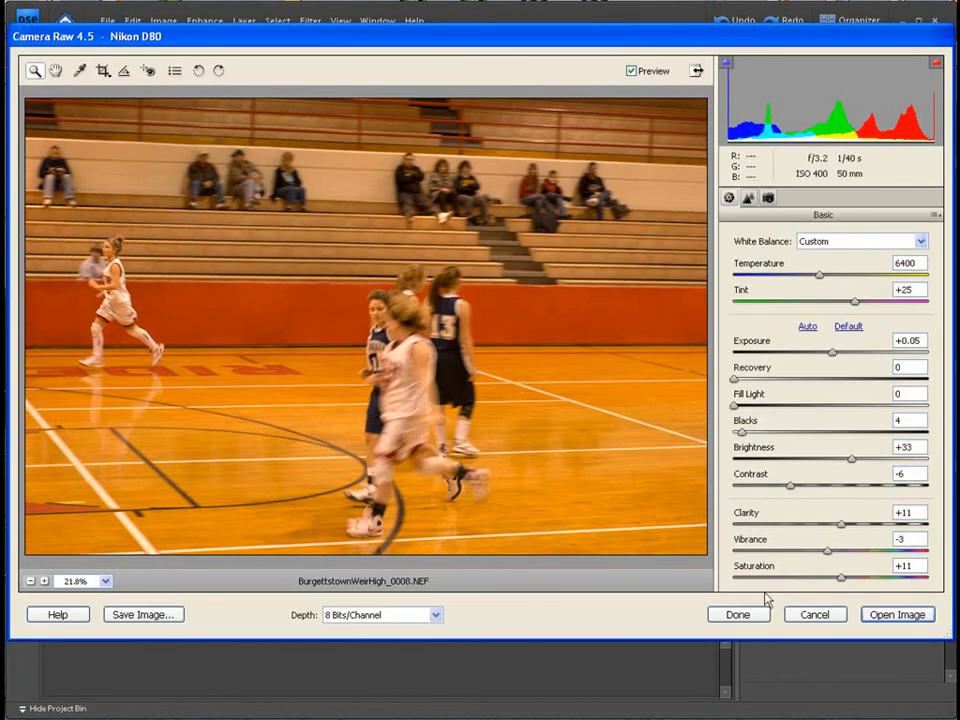
click(896, 614)
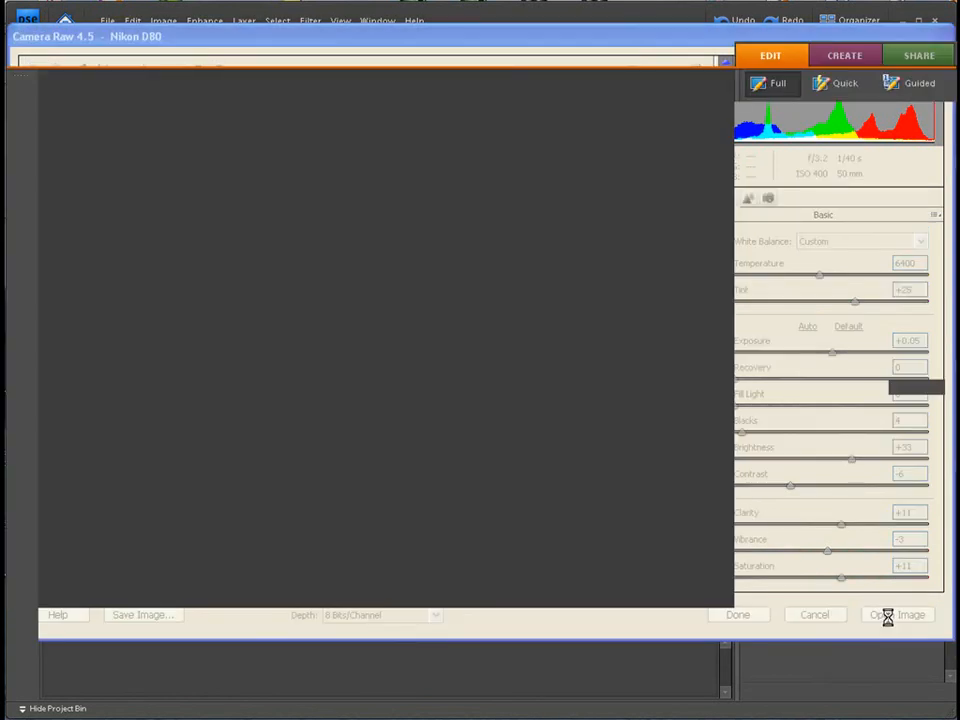
Open the adjusted 0008.NEF from Camera Raw into Full Edit as a Background layer.
click(898, 614)
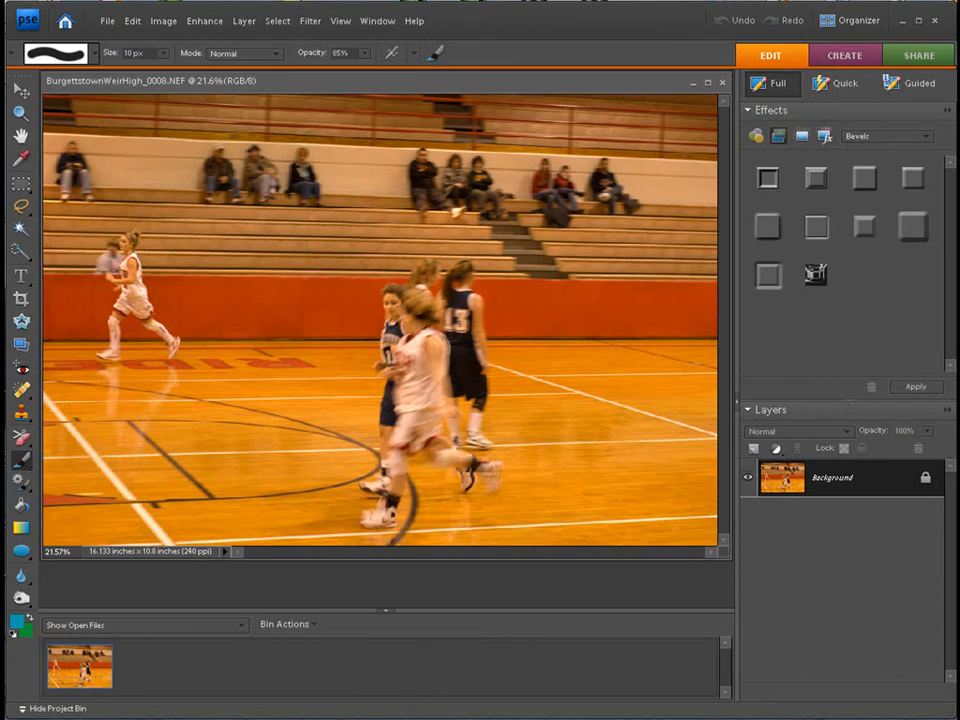
mouse_move(787, 461)
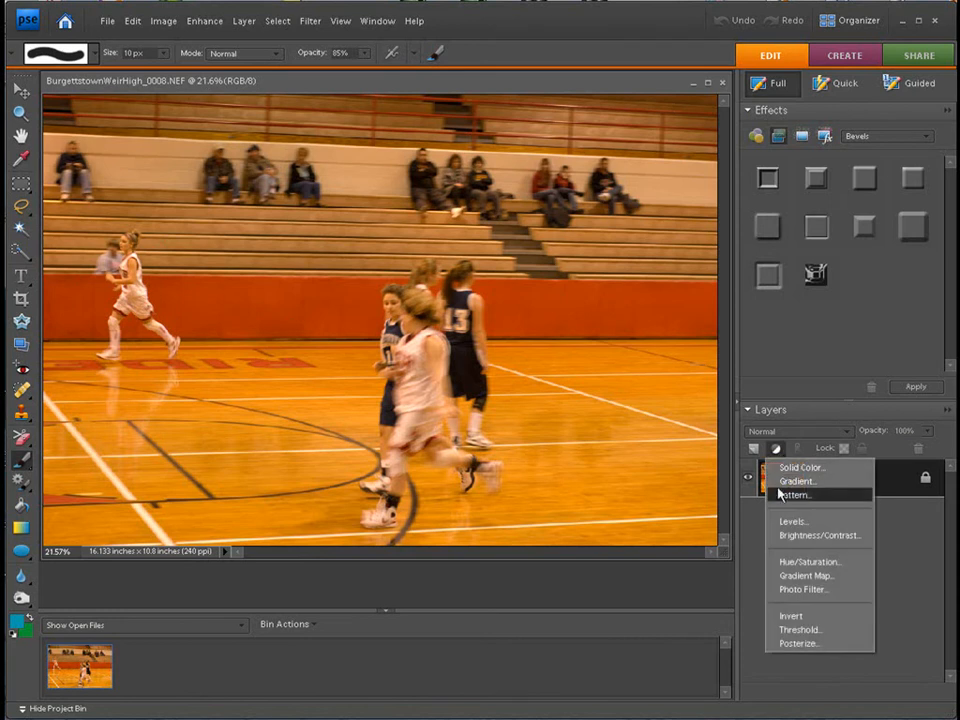
Add a Levels adjustment layer with input levels 0, 0.83 and 214.
click(792, 521)
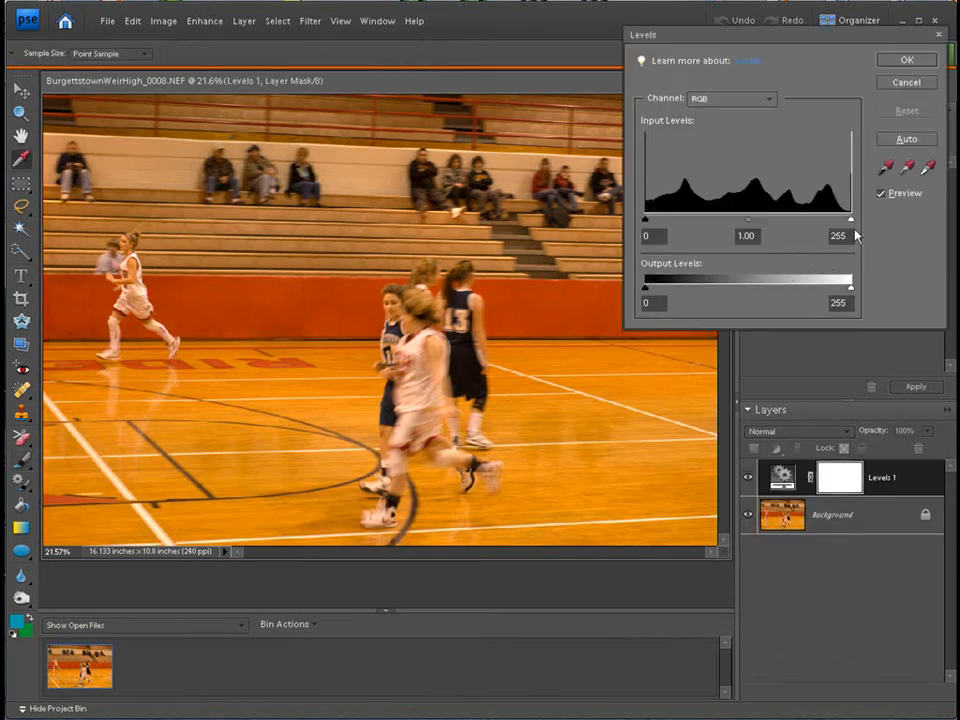
drag(850, 219, 812, 219)
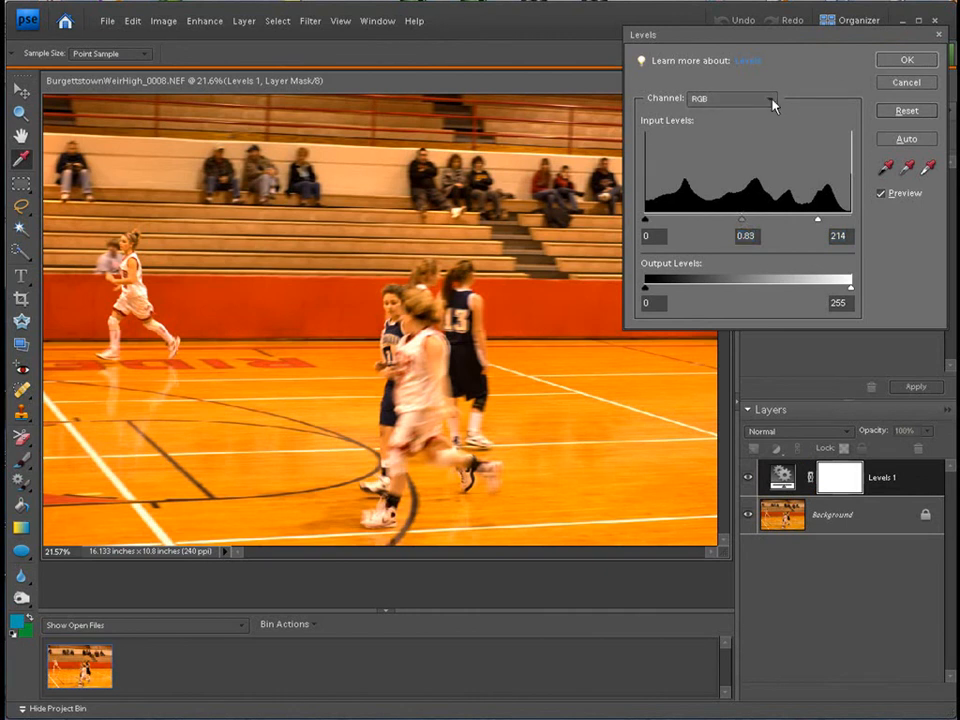
click(906, 59)
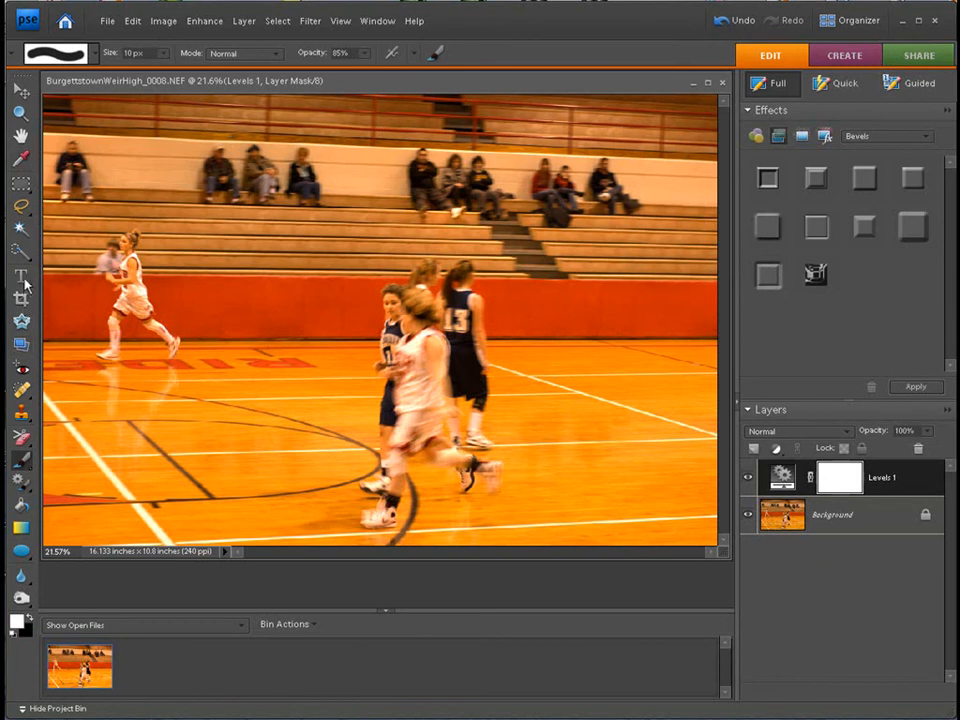
Crop around the players to about 12.9 × 9 inches and fit the photo on screen.
click(20, 298)
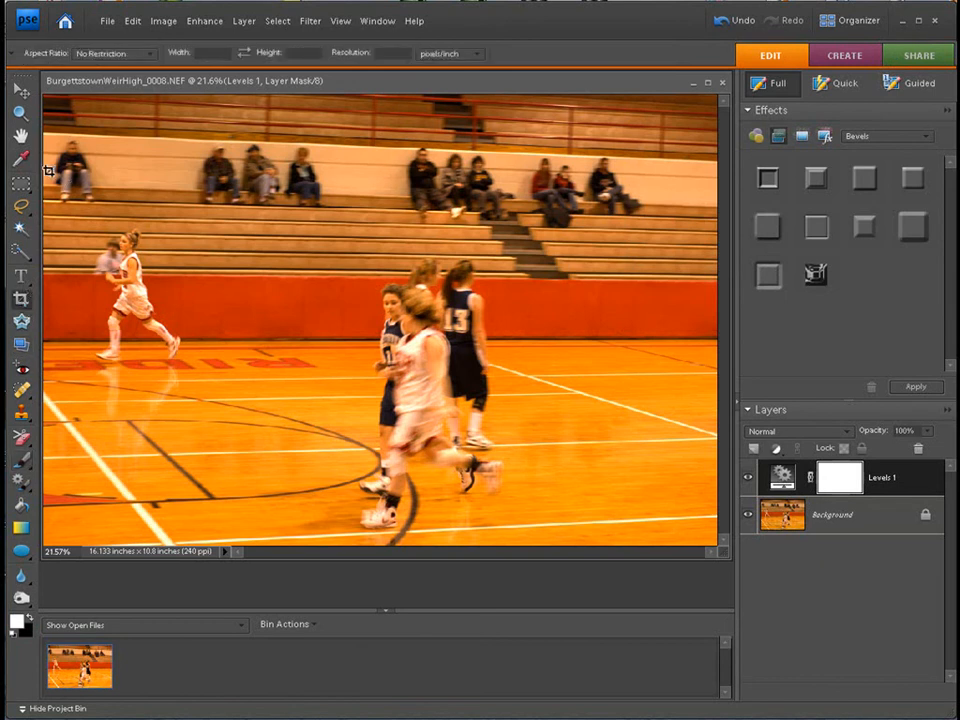
drag(48, 172, 583, 538)
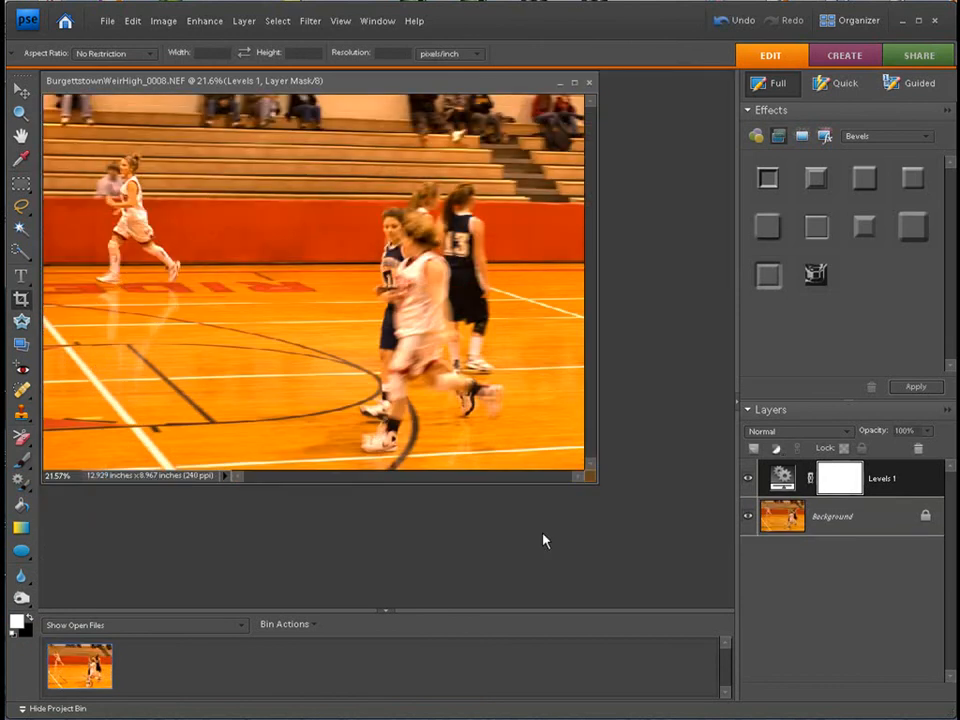
click(341, 20)
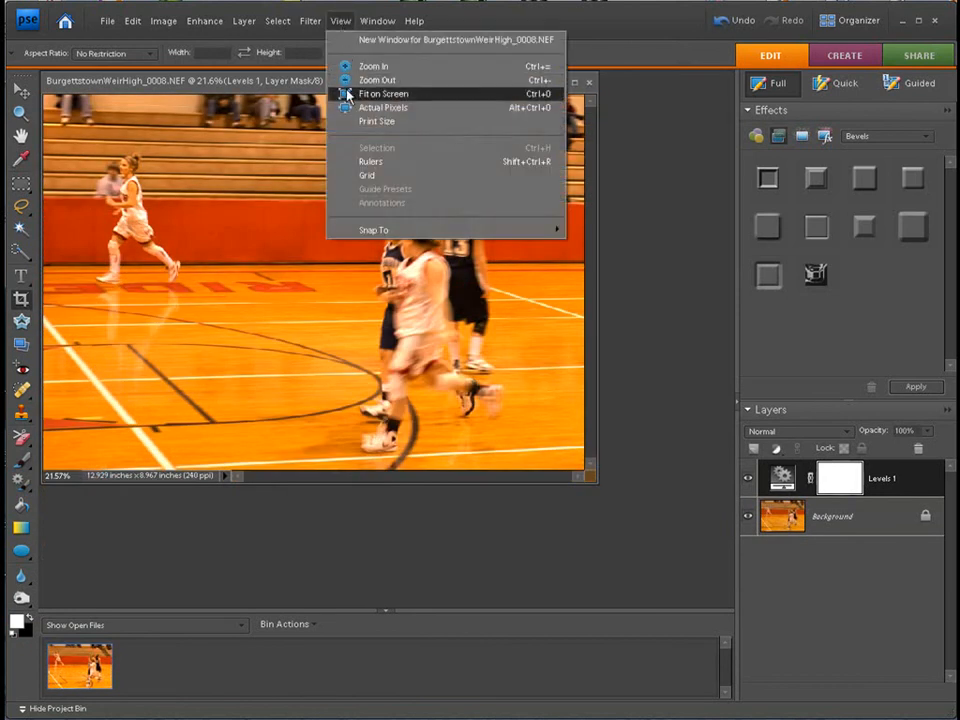
click(383, 93)
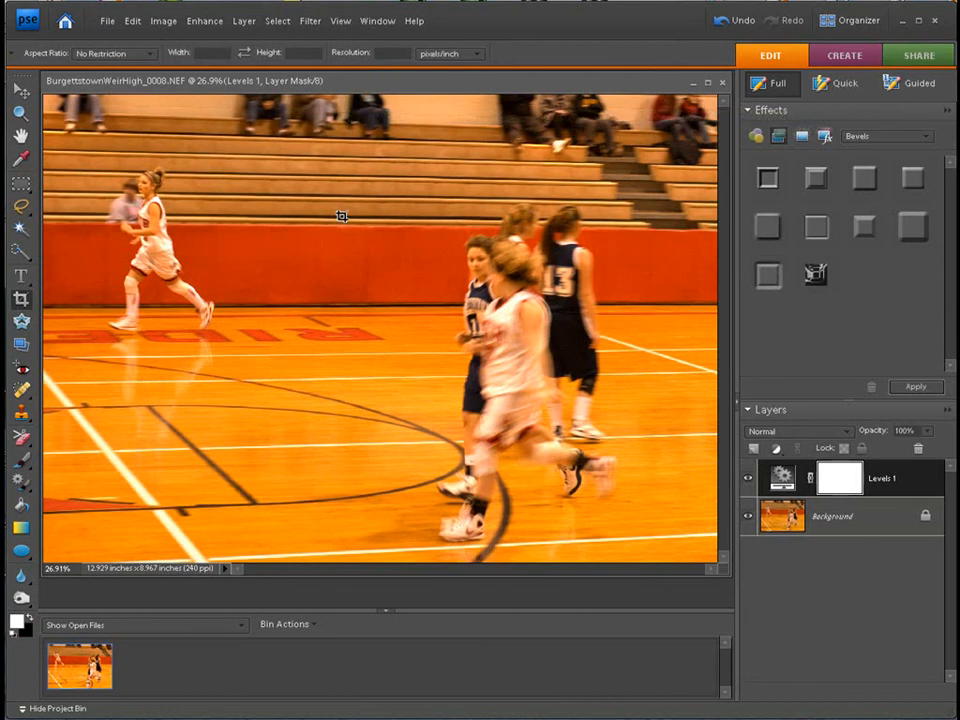
mouse_move(352, 225)
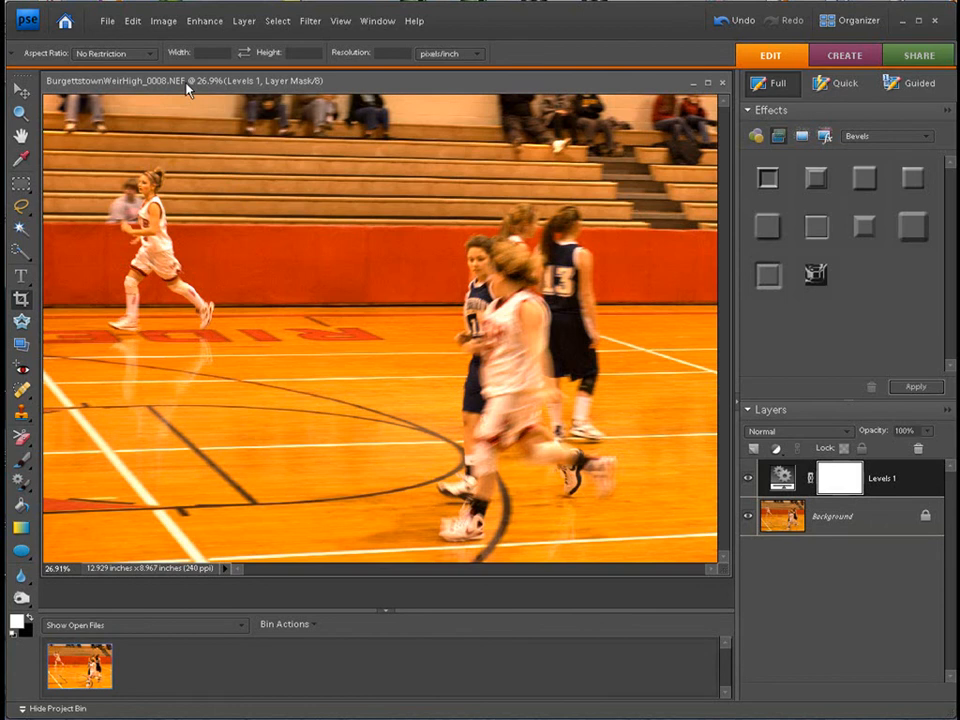
Save BurgettstownWeirHigh_0008_edited-1.jpg at maximum JPEG quality in a version set.
click(107, 20)
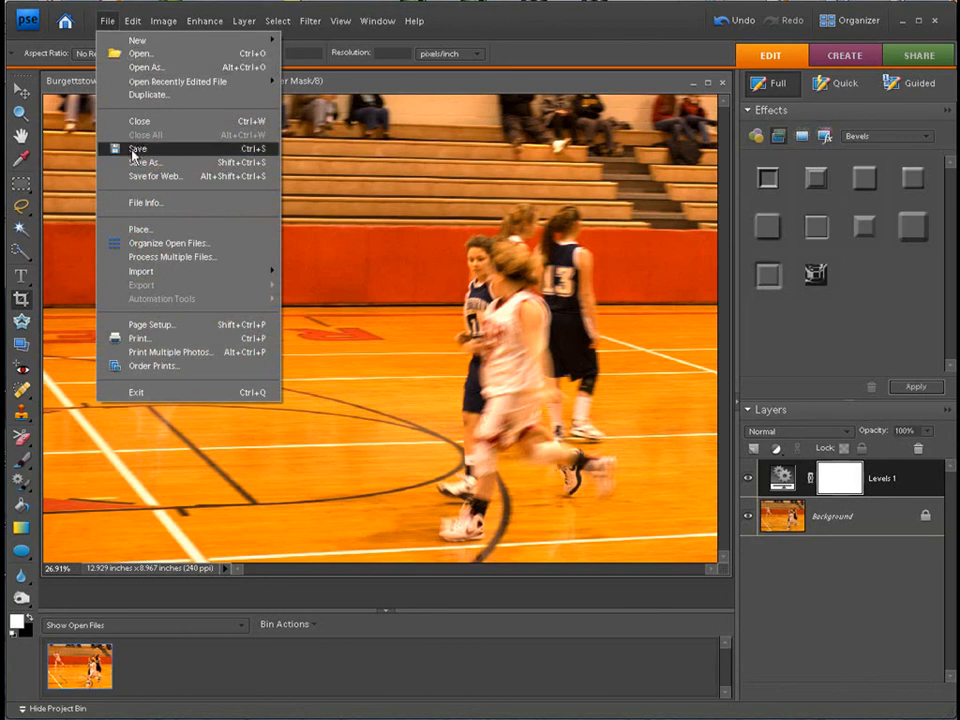
click(145, 162)
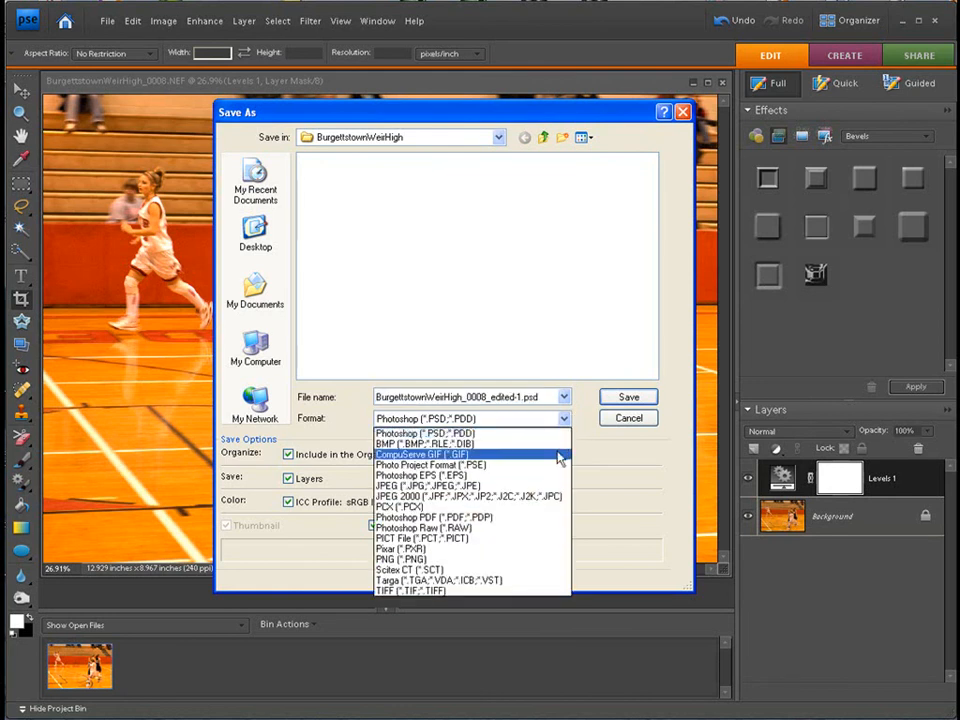
click(420, 485)
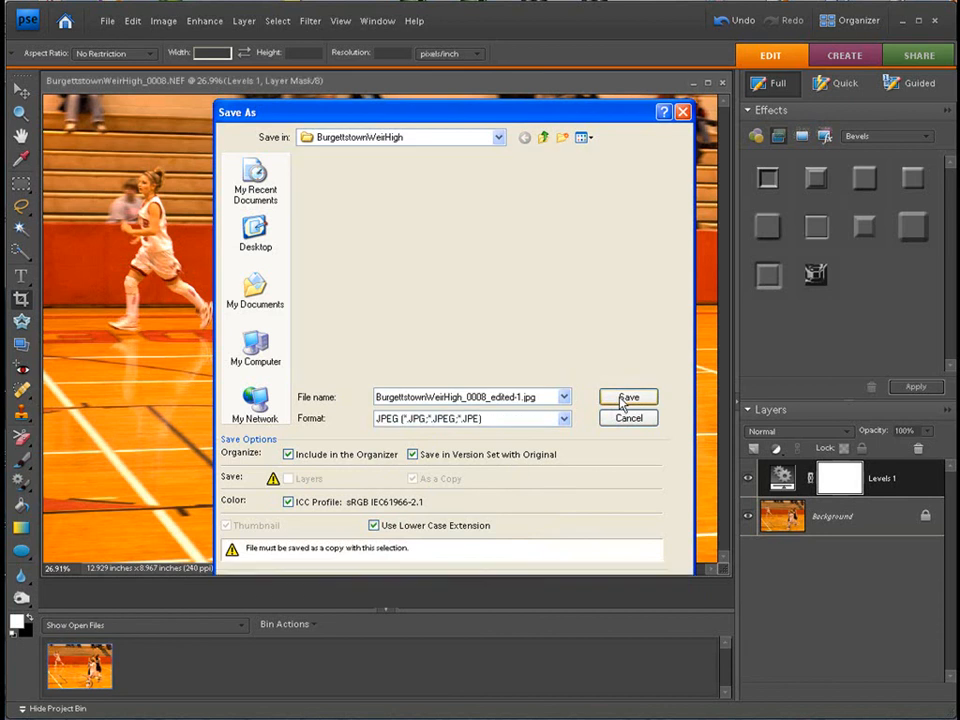
click(628, 397)
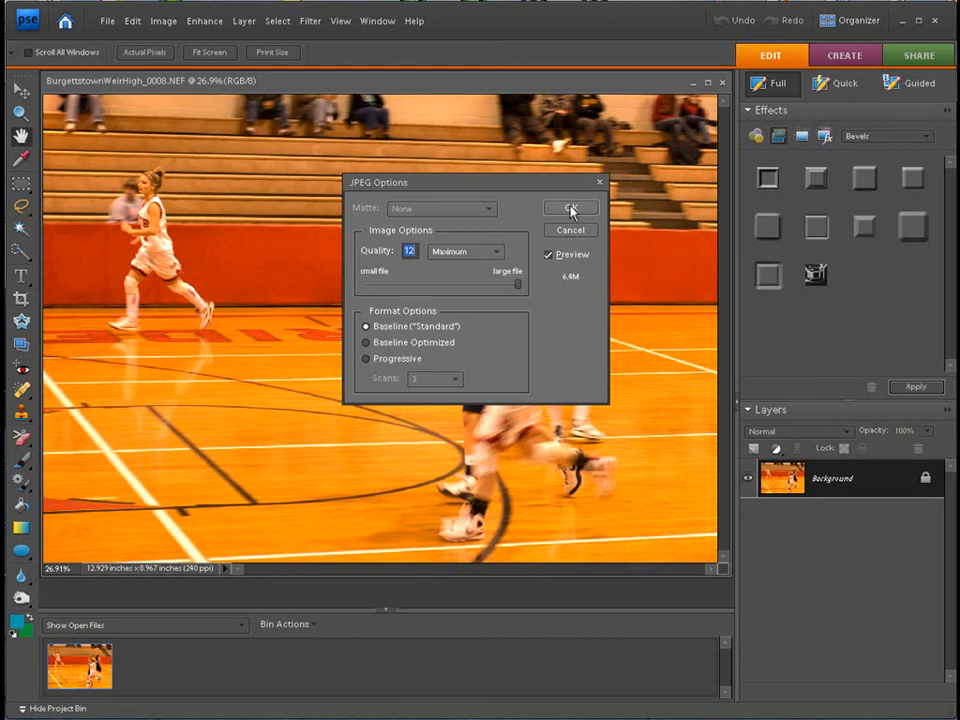
click(570, 208)
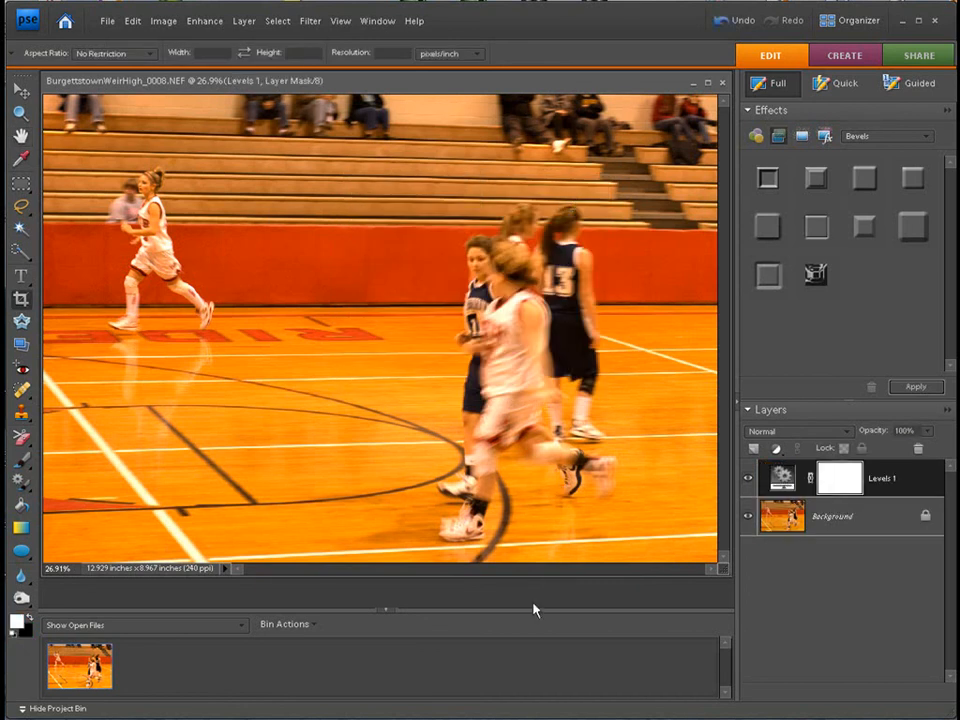
click(849, 20)
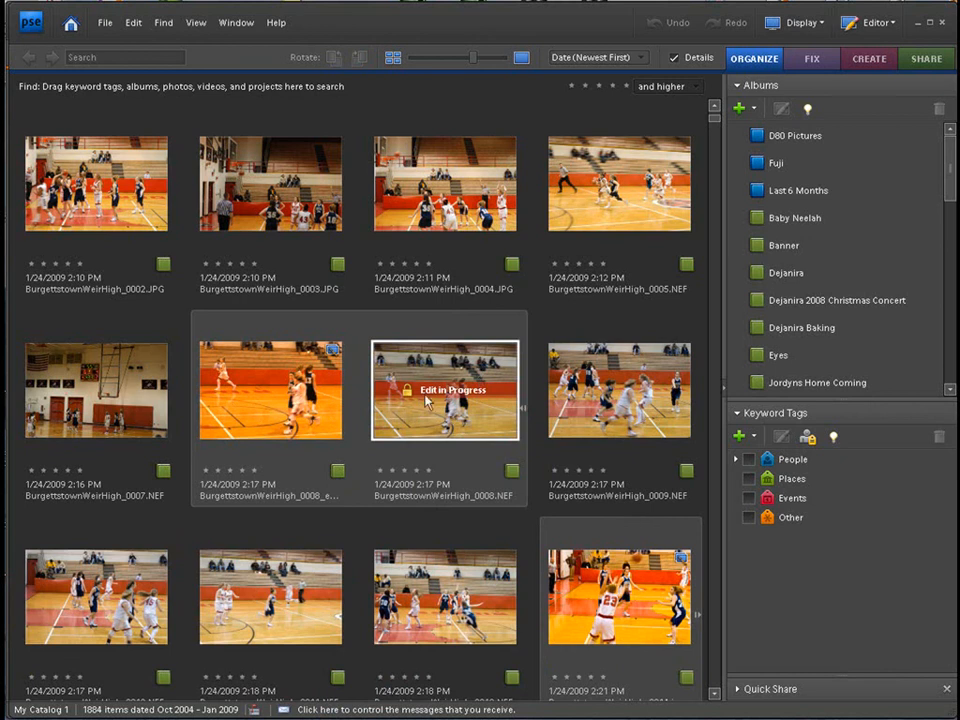
mouse_move(465, 387)
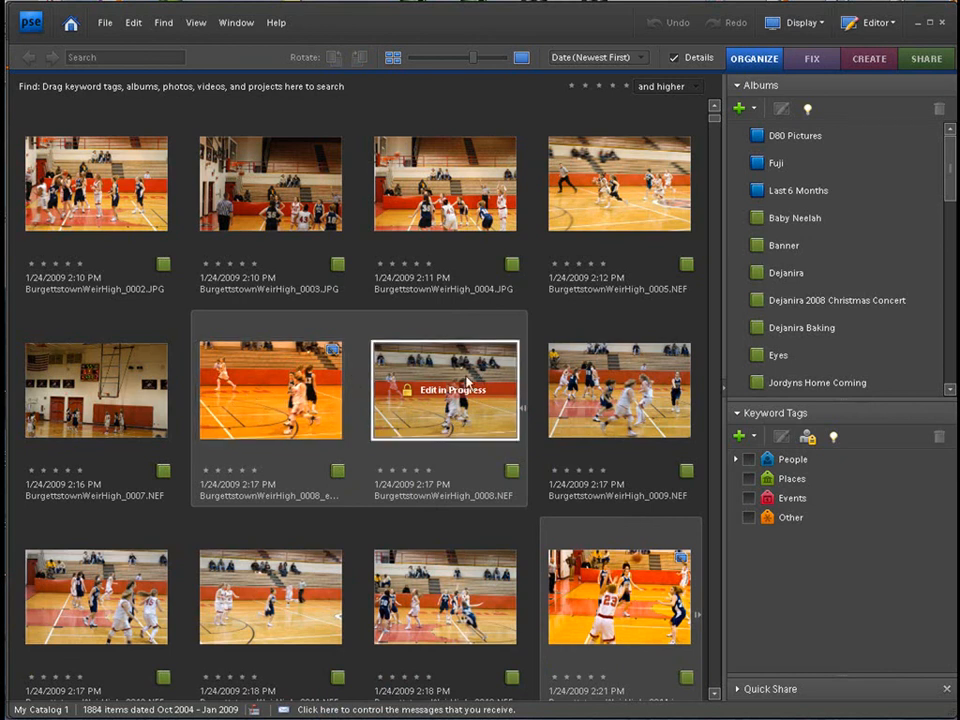
mouse_move(456, 449)
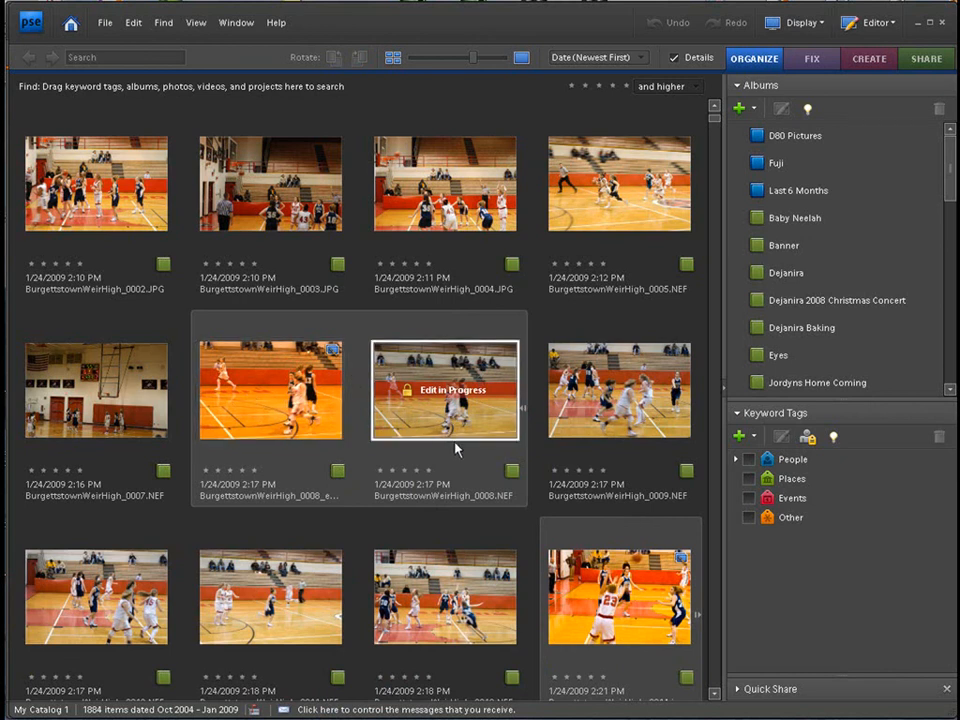